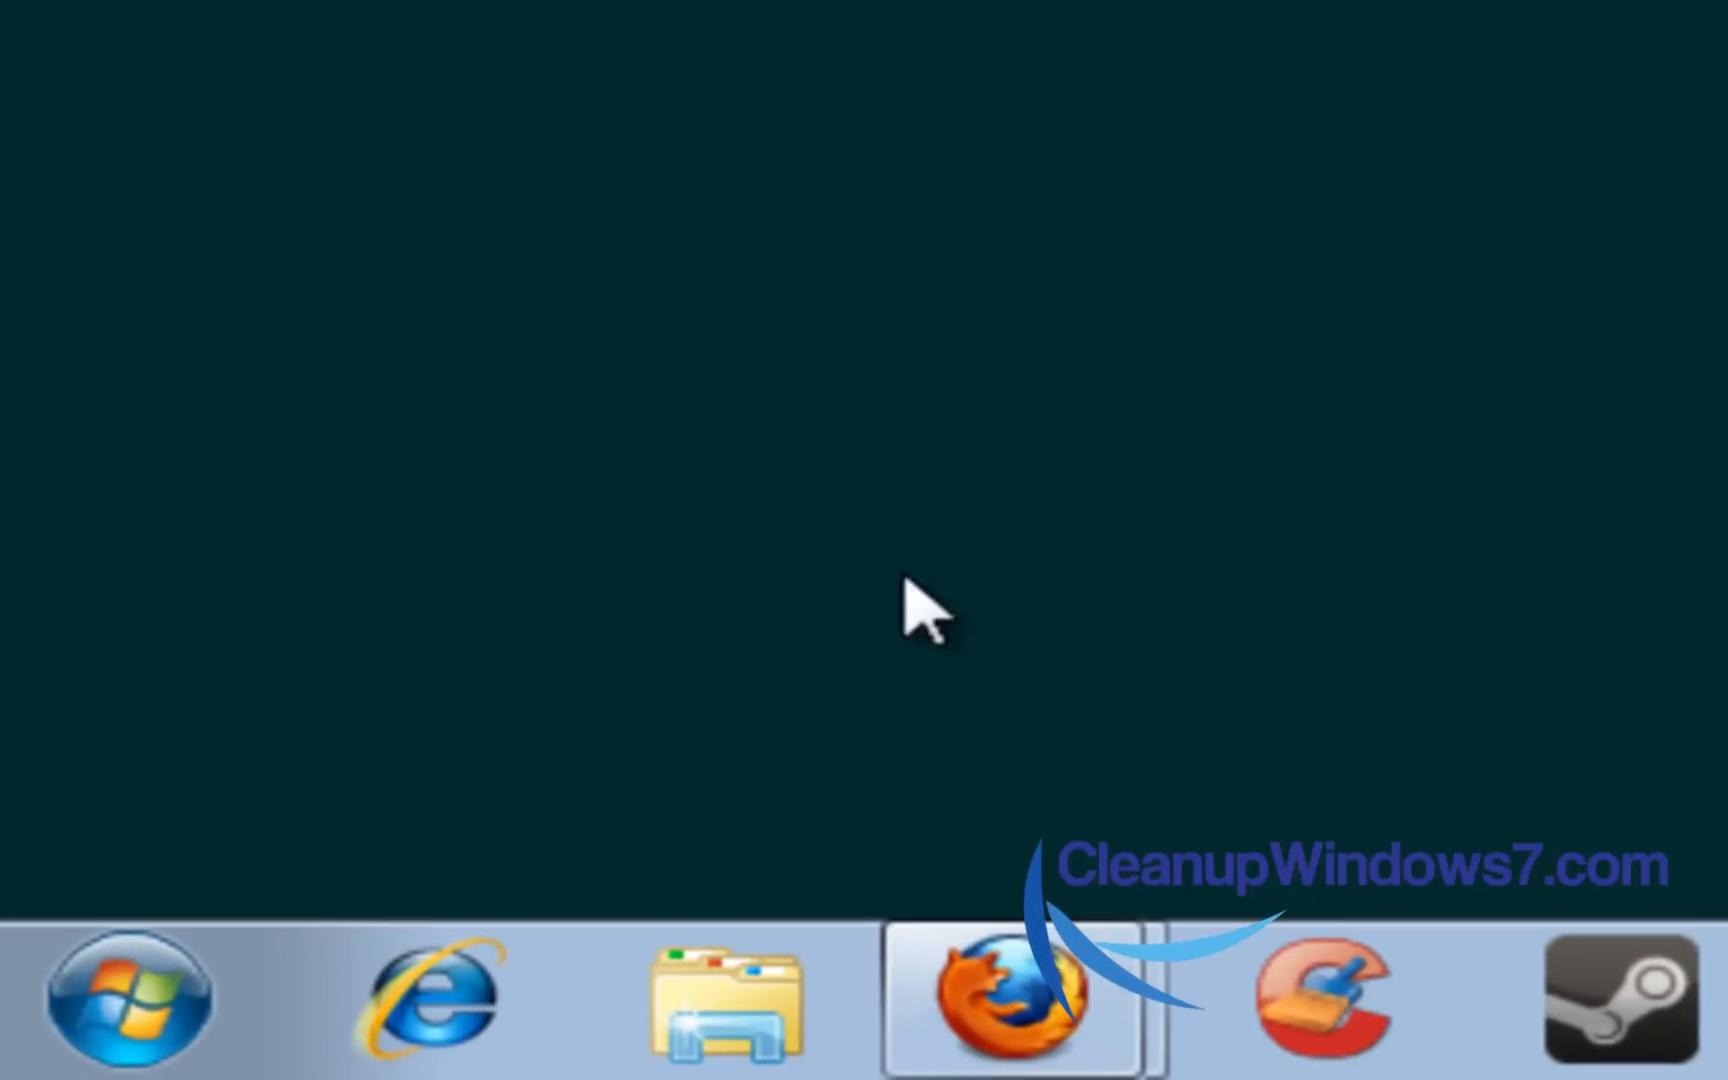
- Search the Start menu for 'performance' to list matching programs and Control Panel tools
left_click(130, 1002)
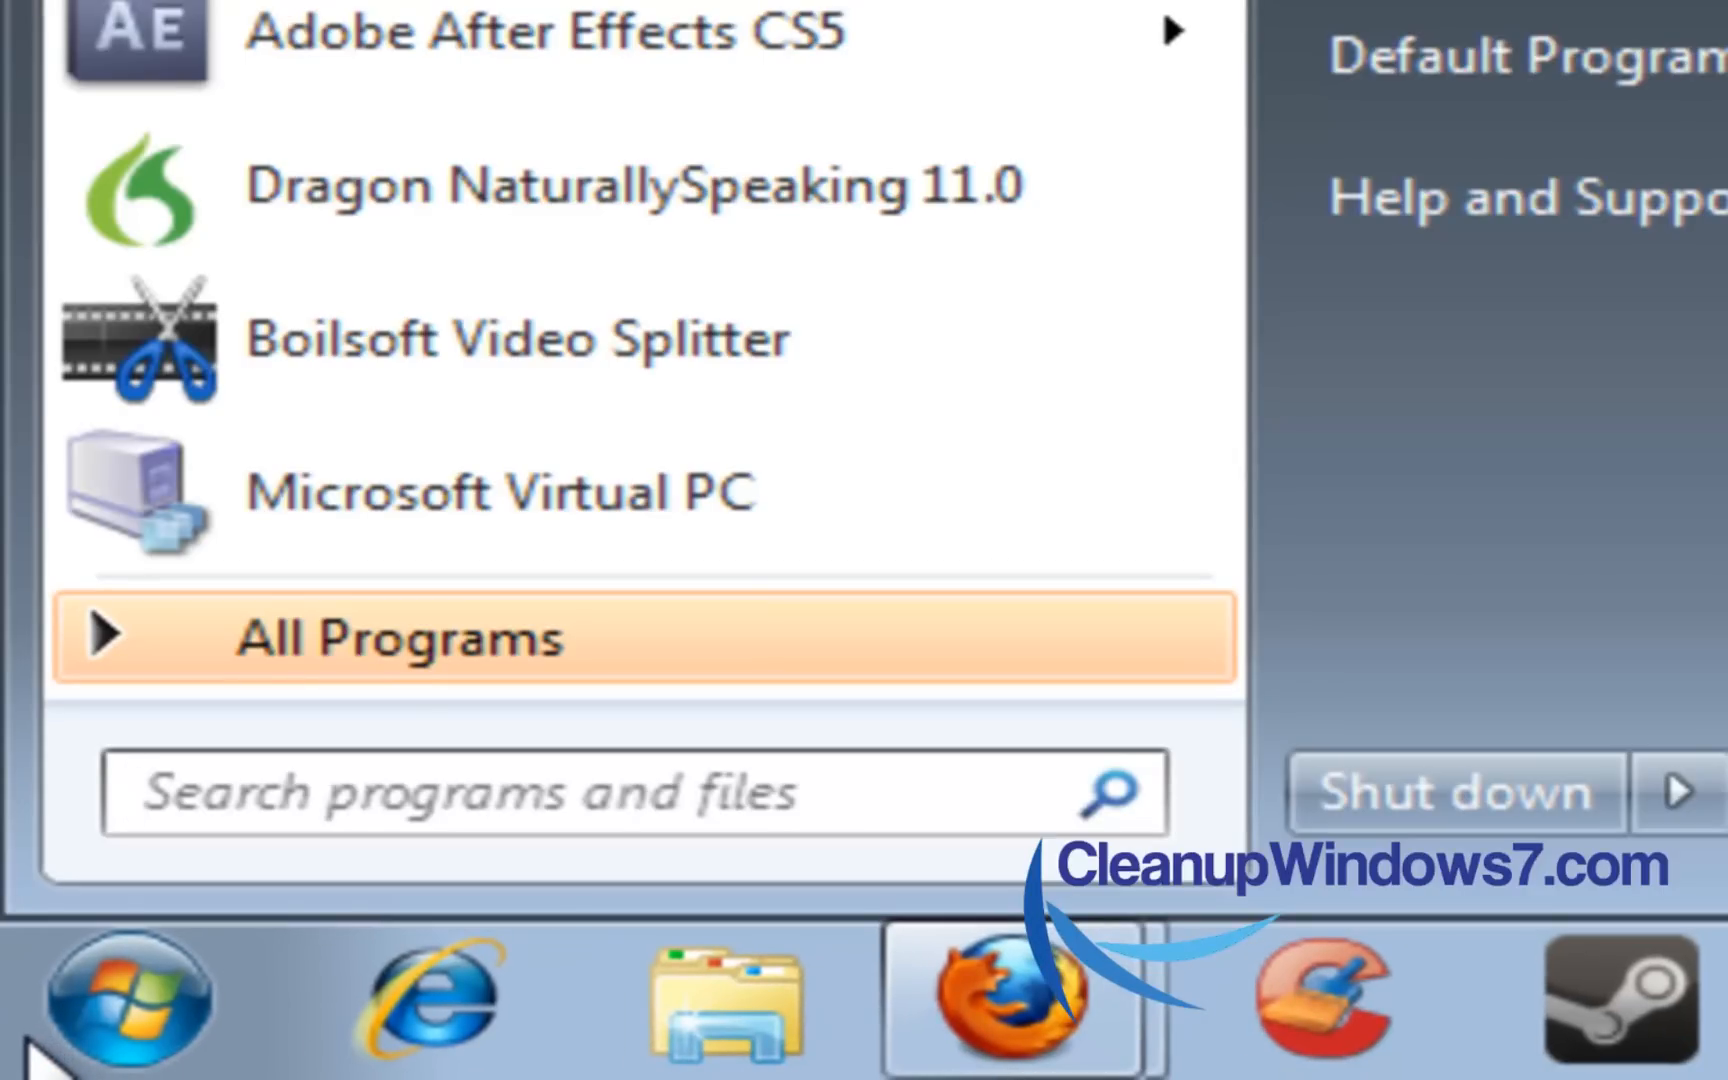
type("performance")
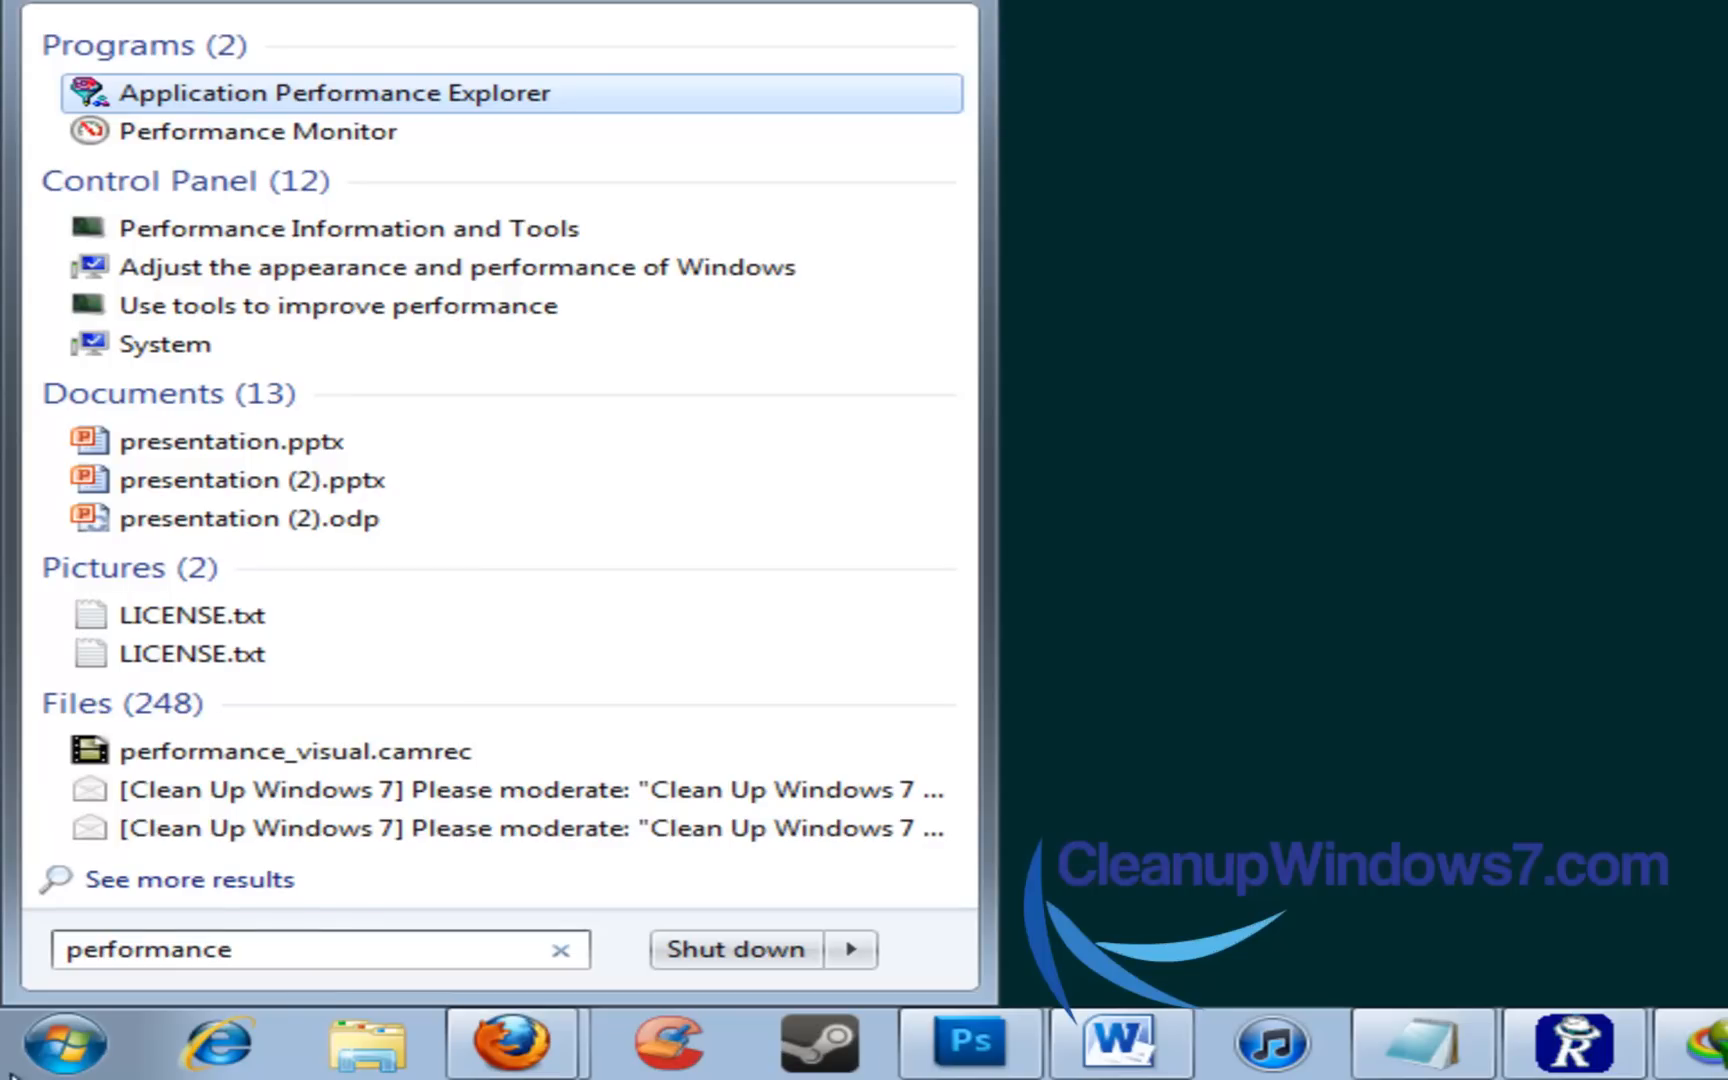
mouse_move(290, 234)
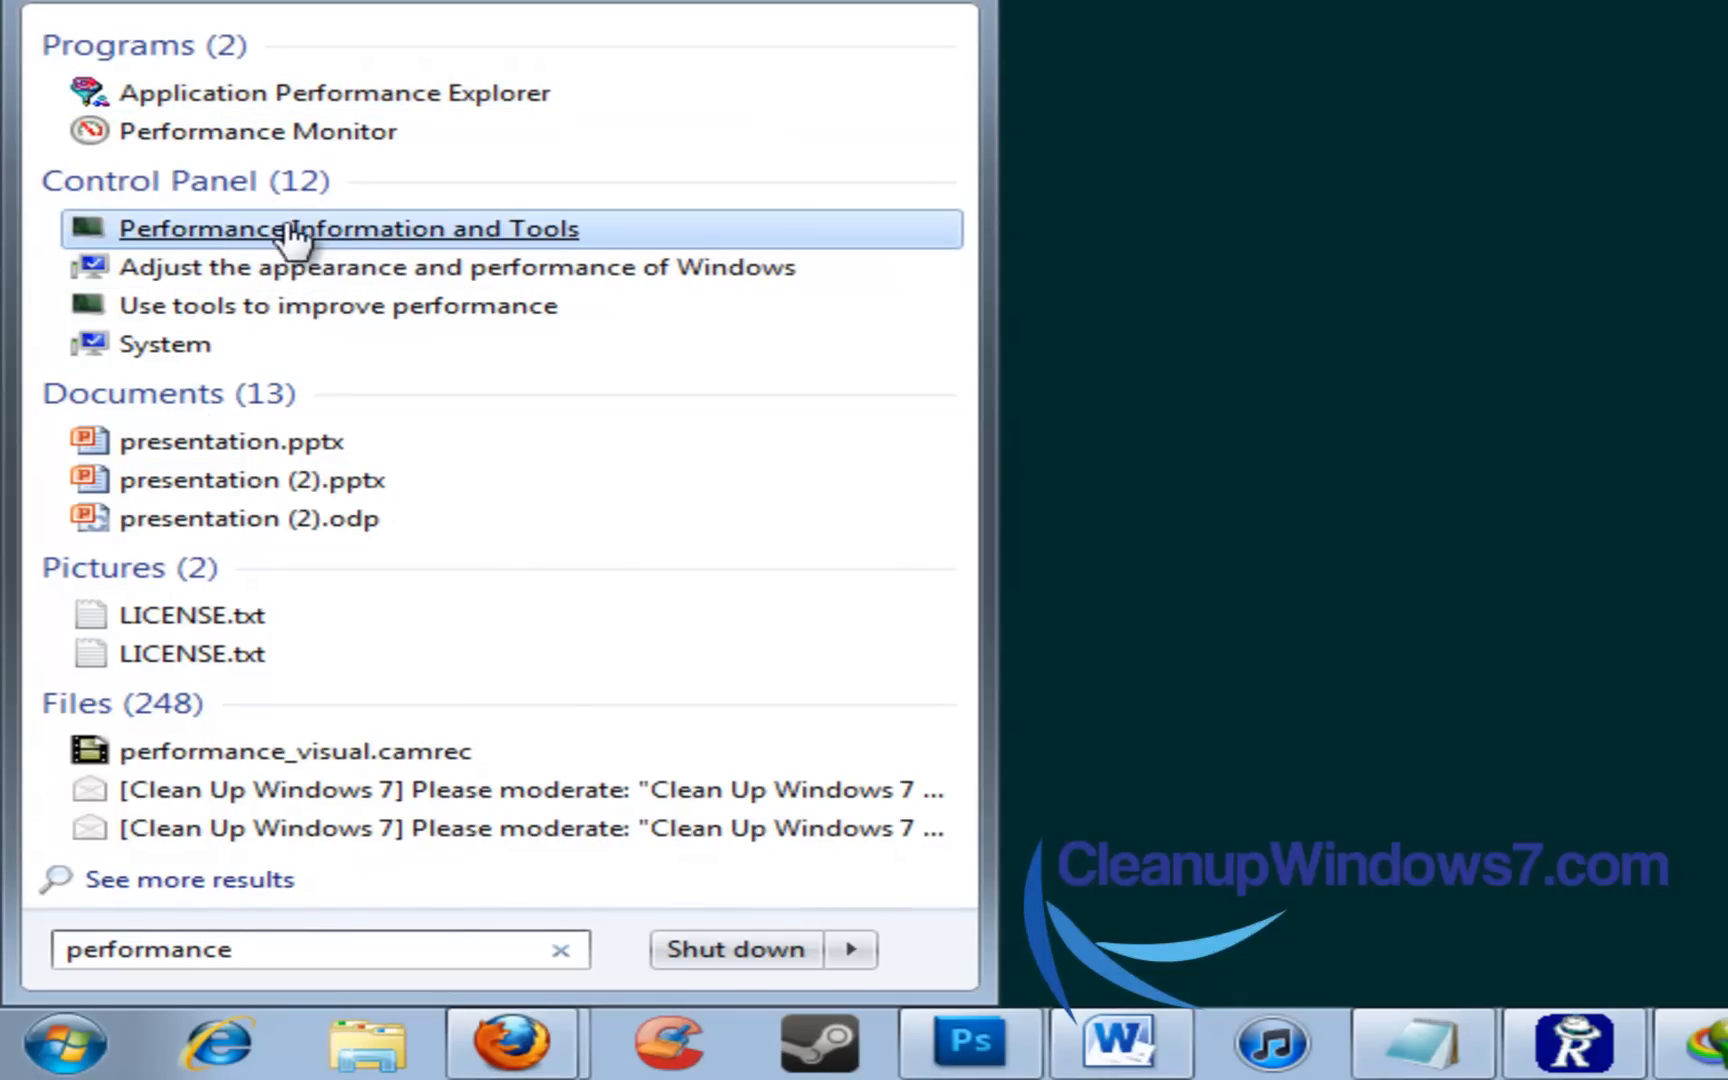
mouse_move(216, 190)
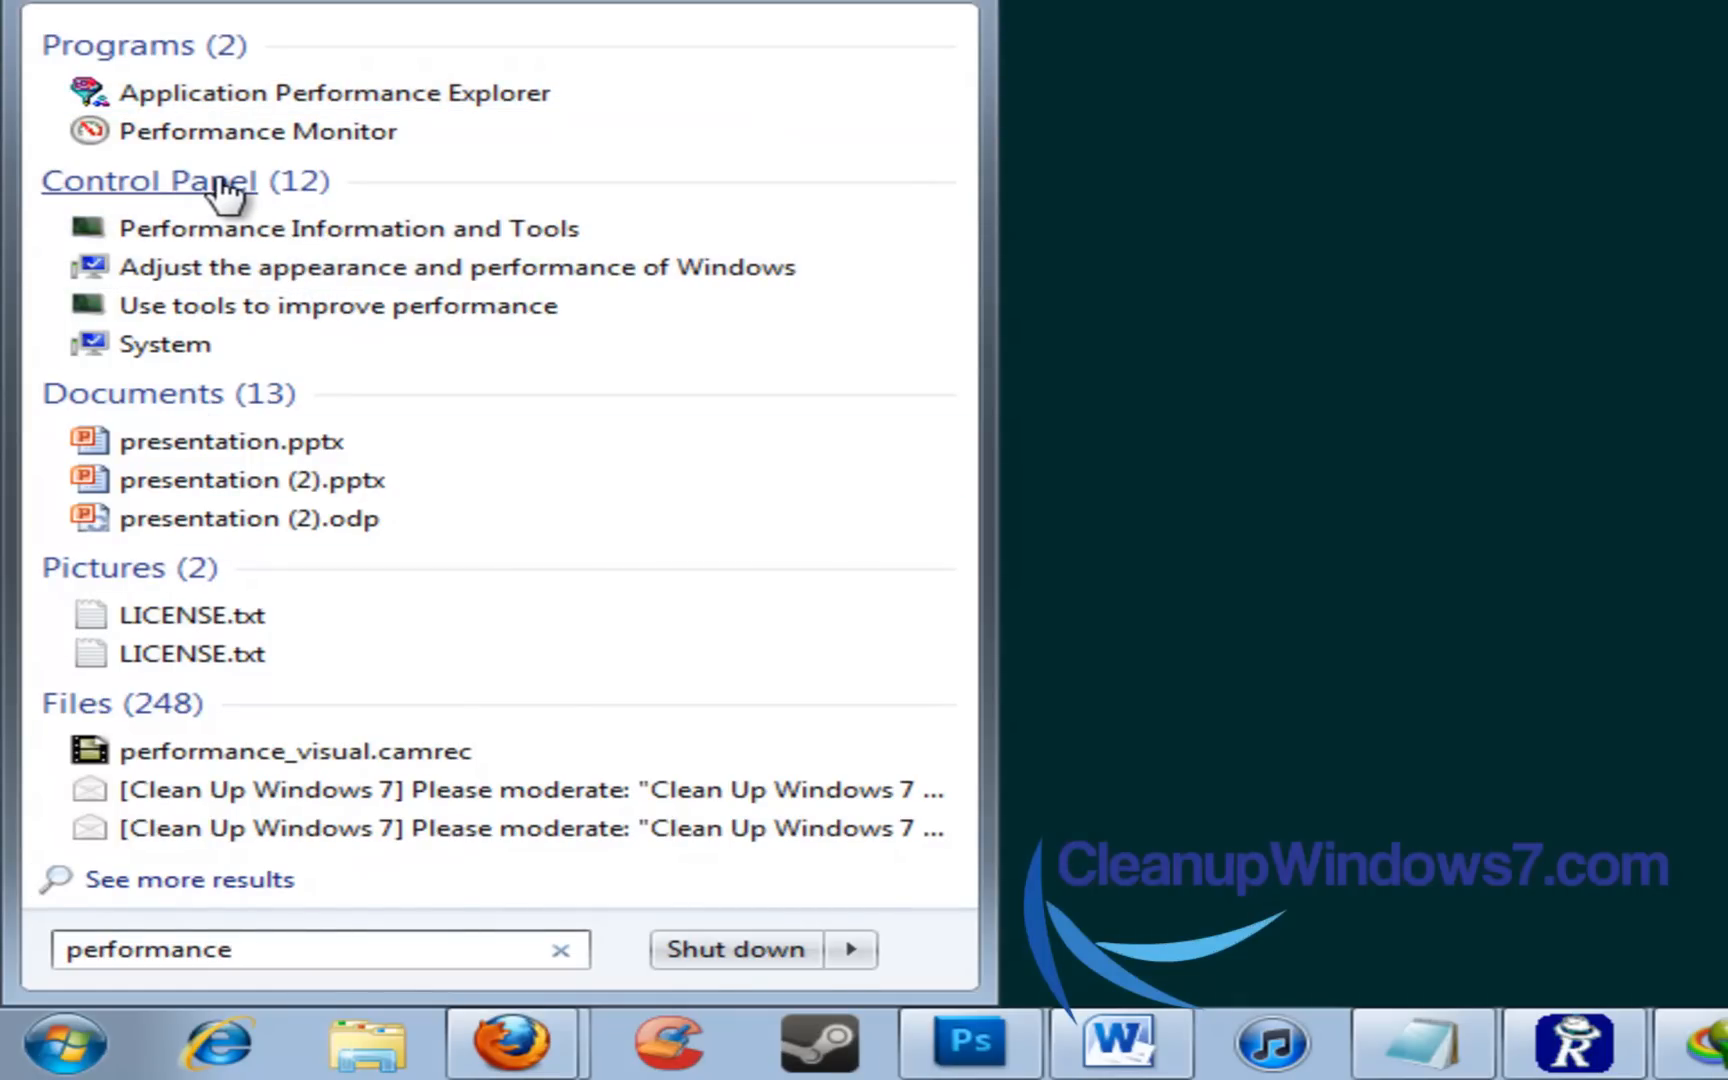
mouse_move(342, 296)
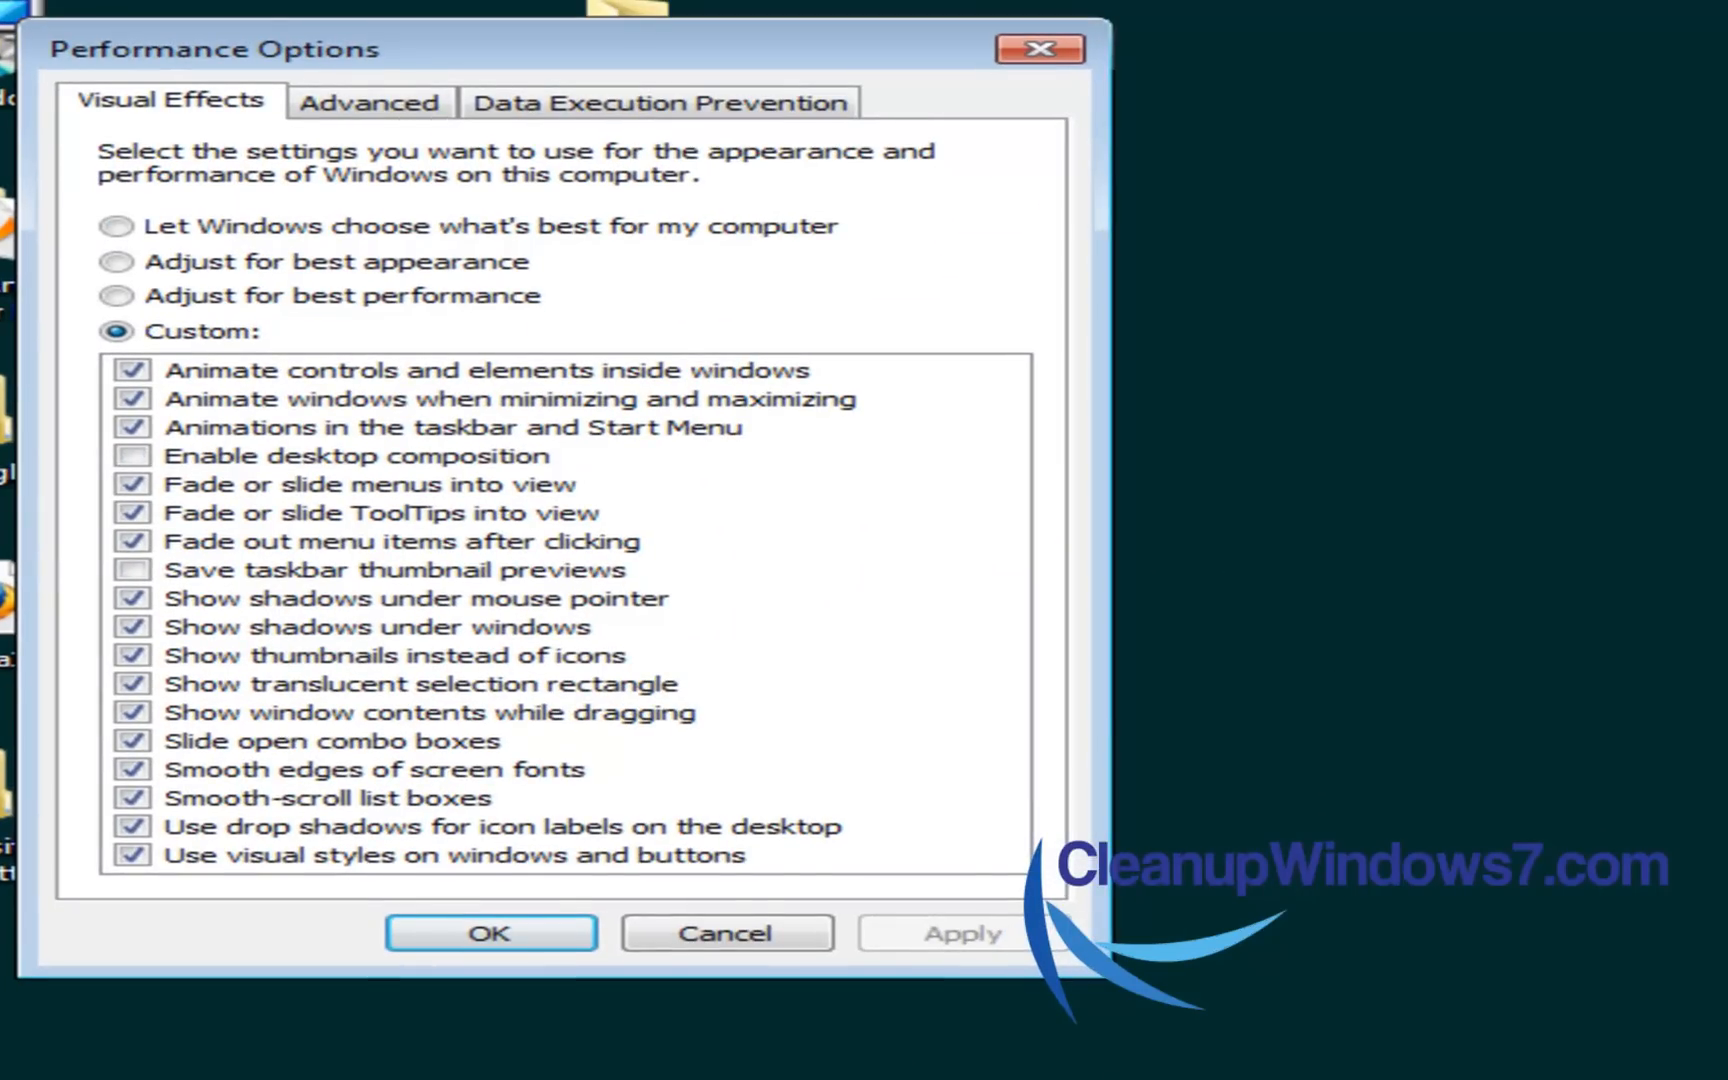
mouse_move(1198, 256)
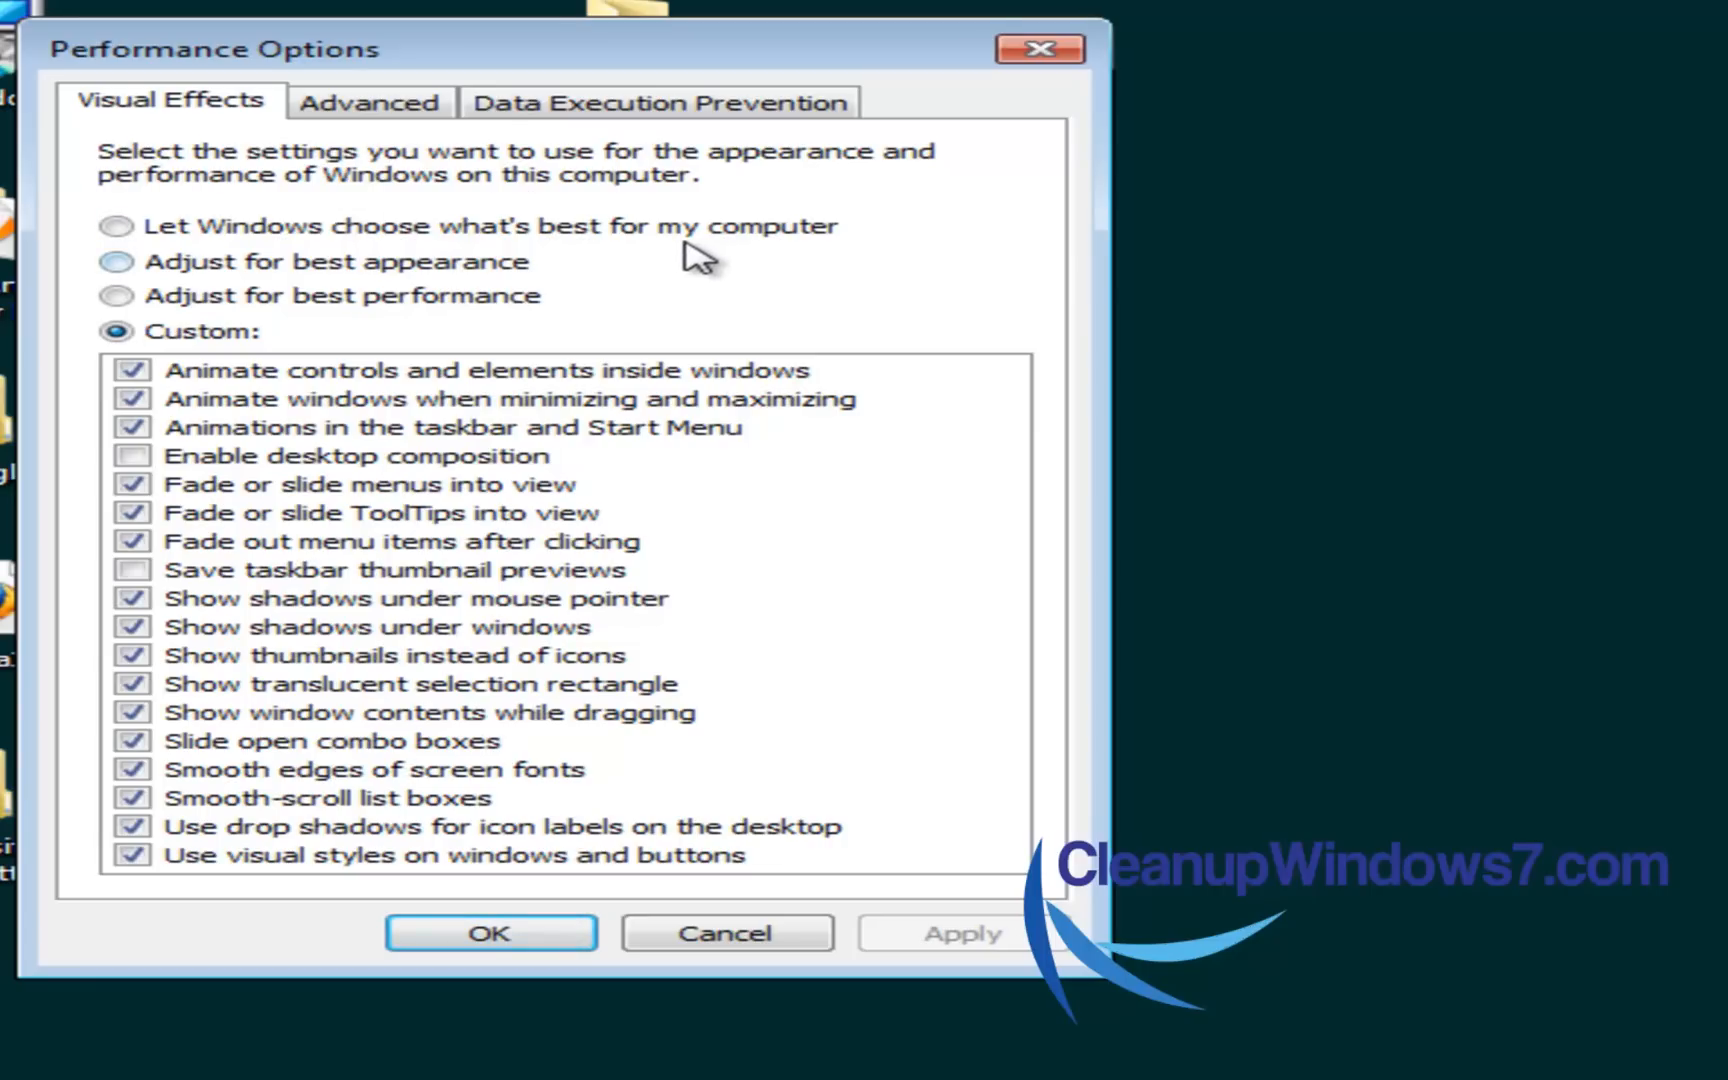
- Choose 'Let Windows choose what's best for my computer' on the Visual Effects tab
left_click(120, 224)
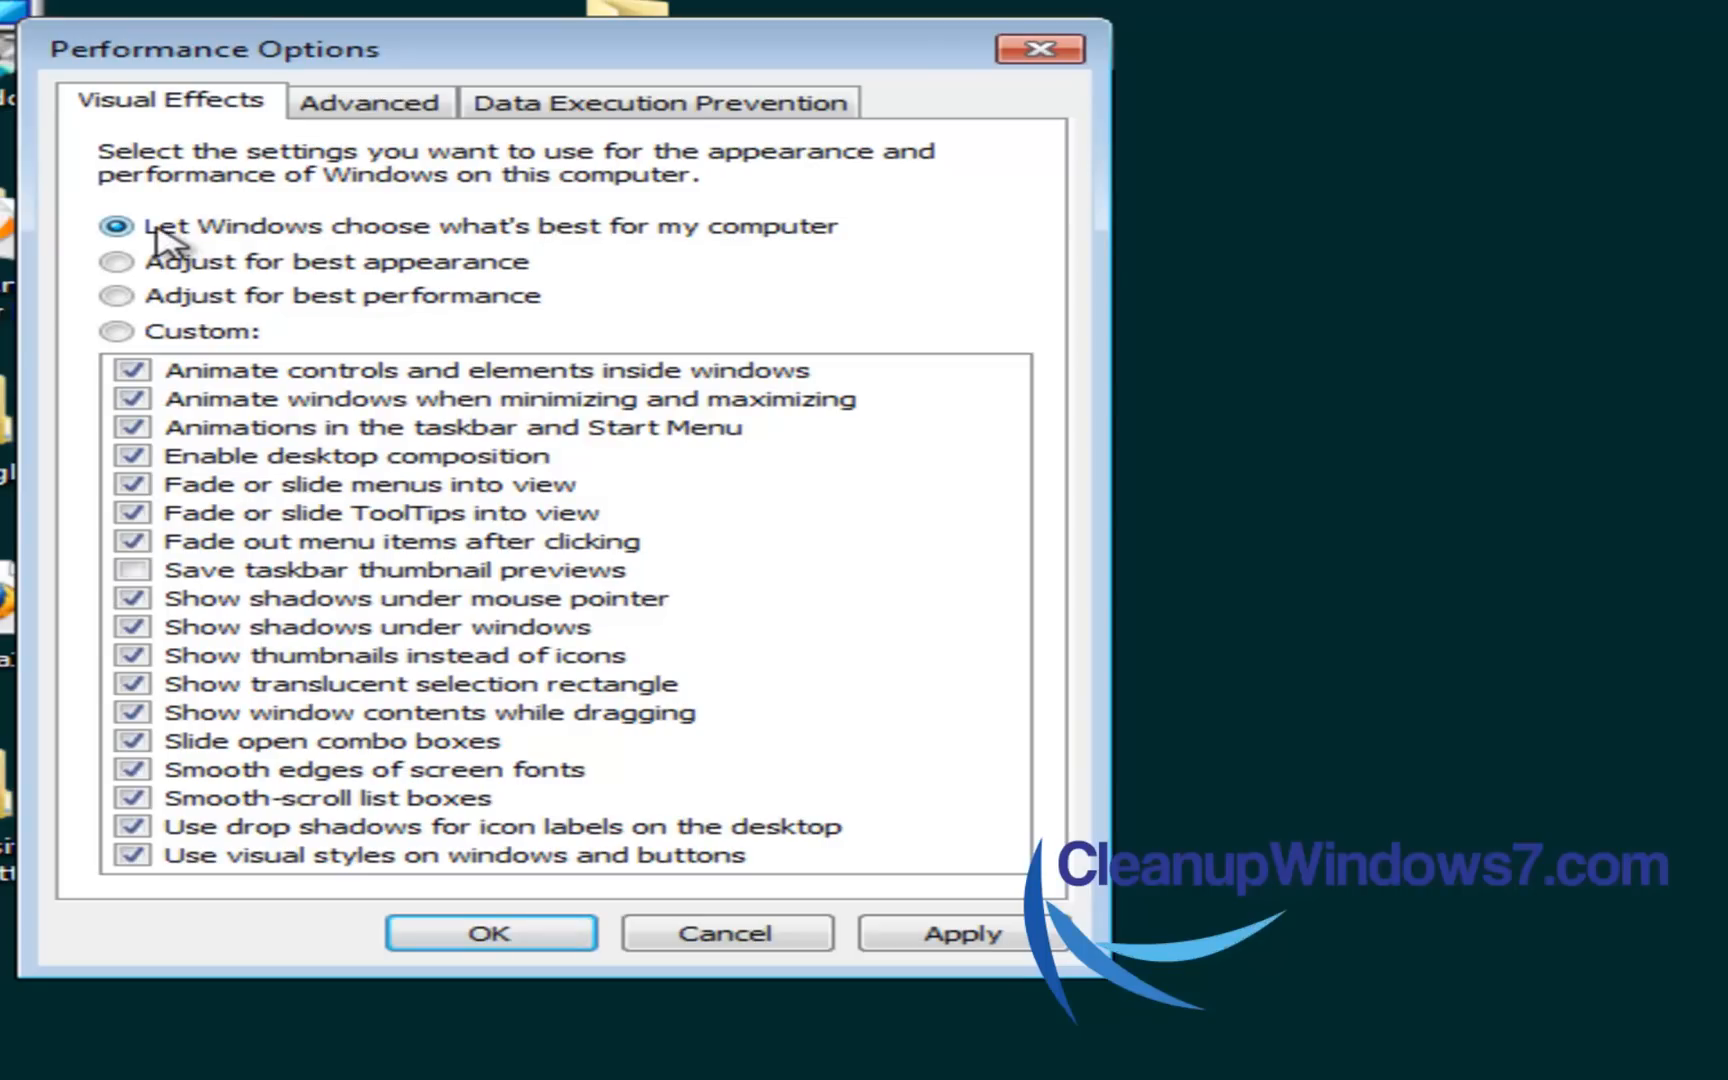
mouse_move(728, 238)
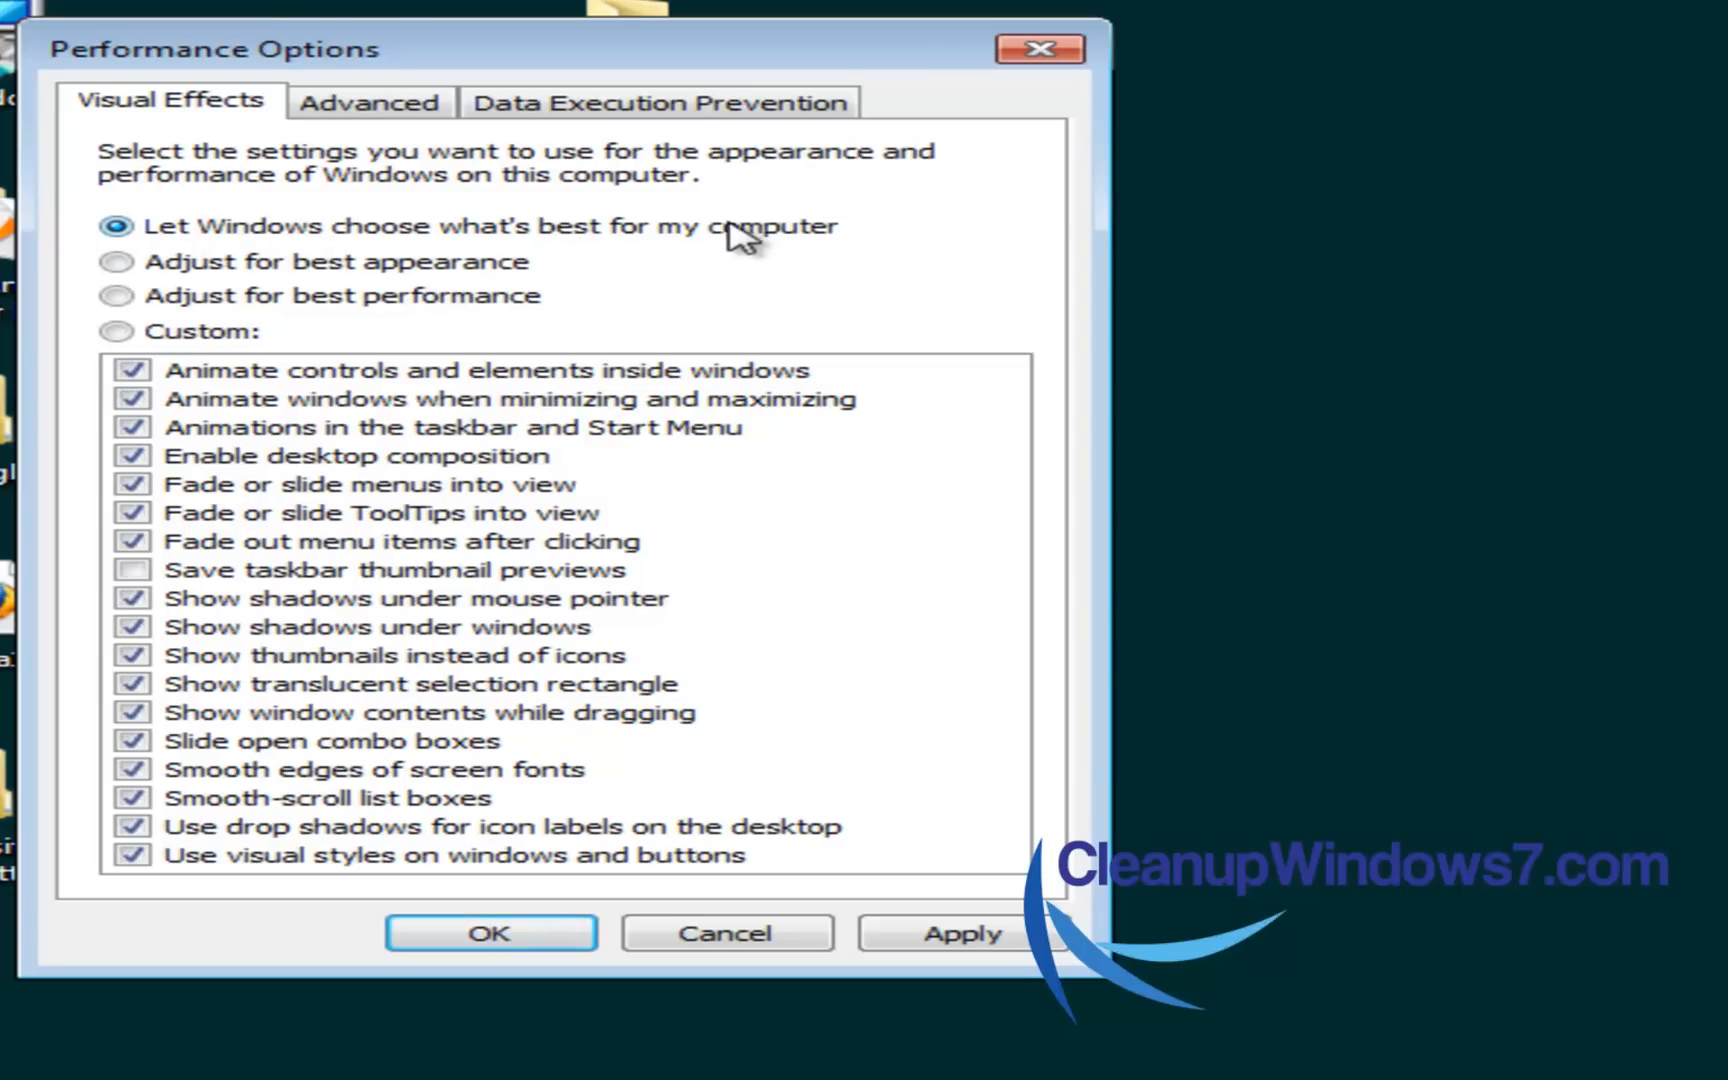
mouse_move(802, 264)
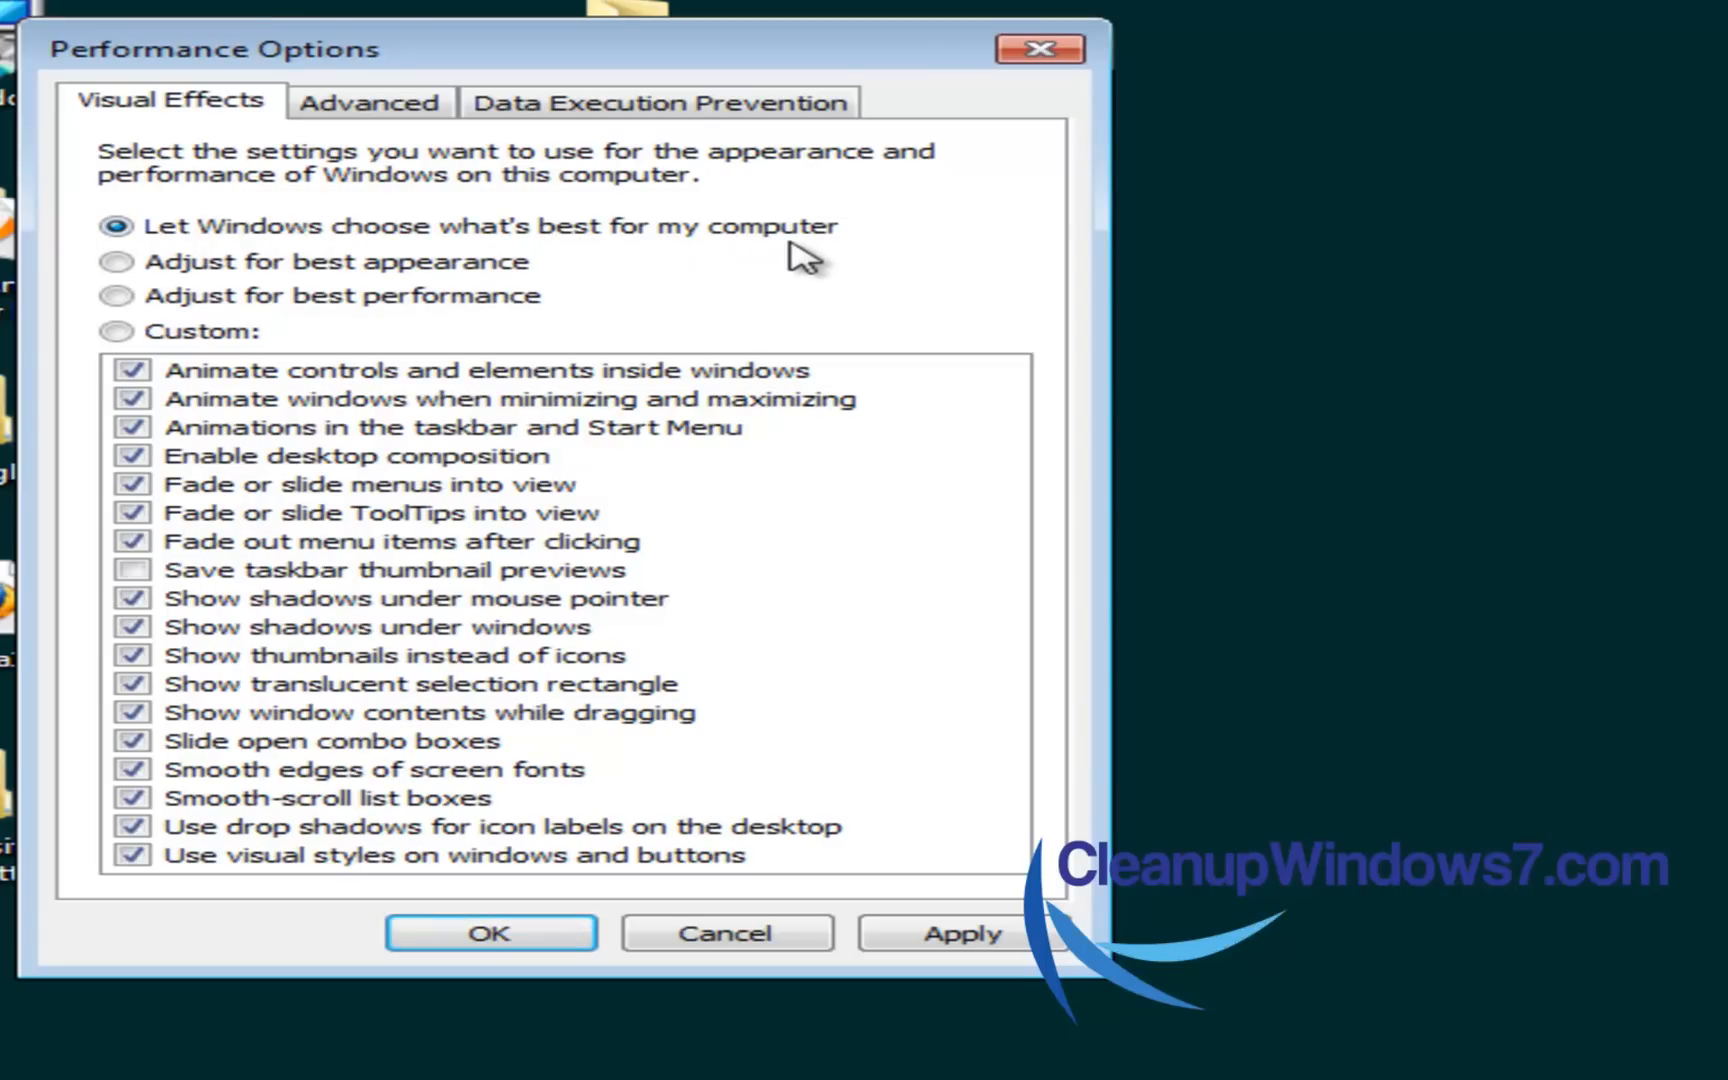
mouse_move(708, 272)
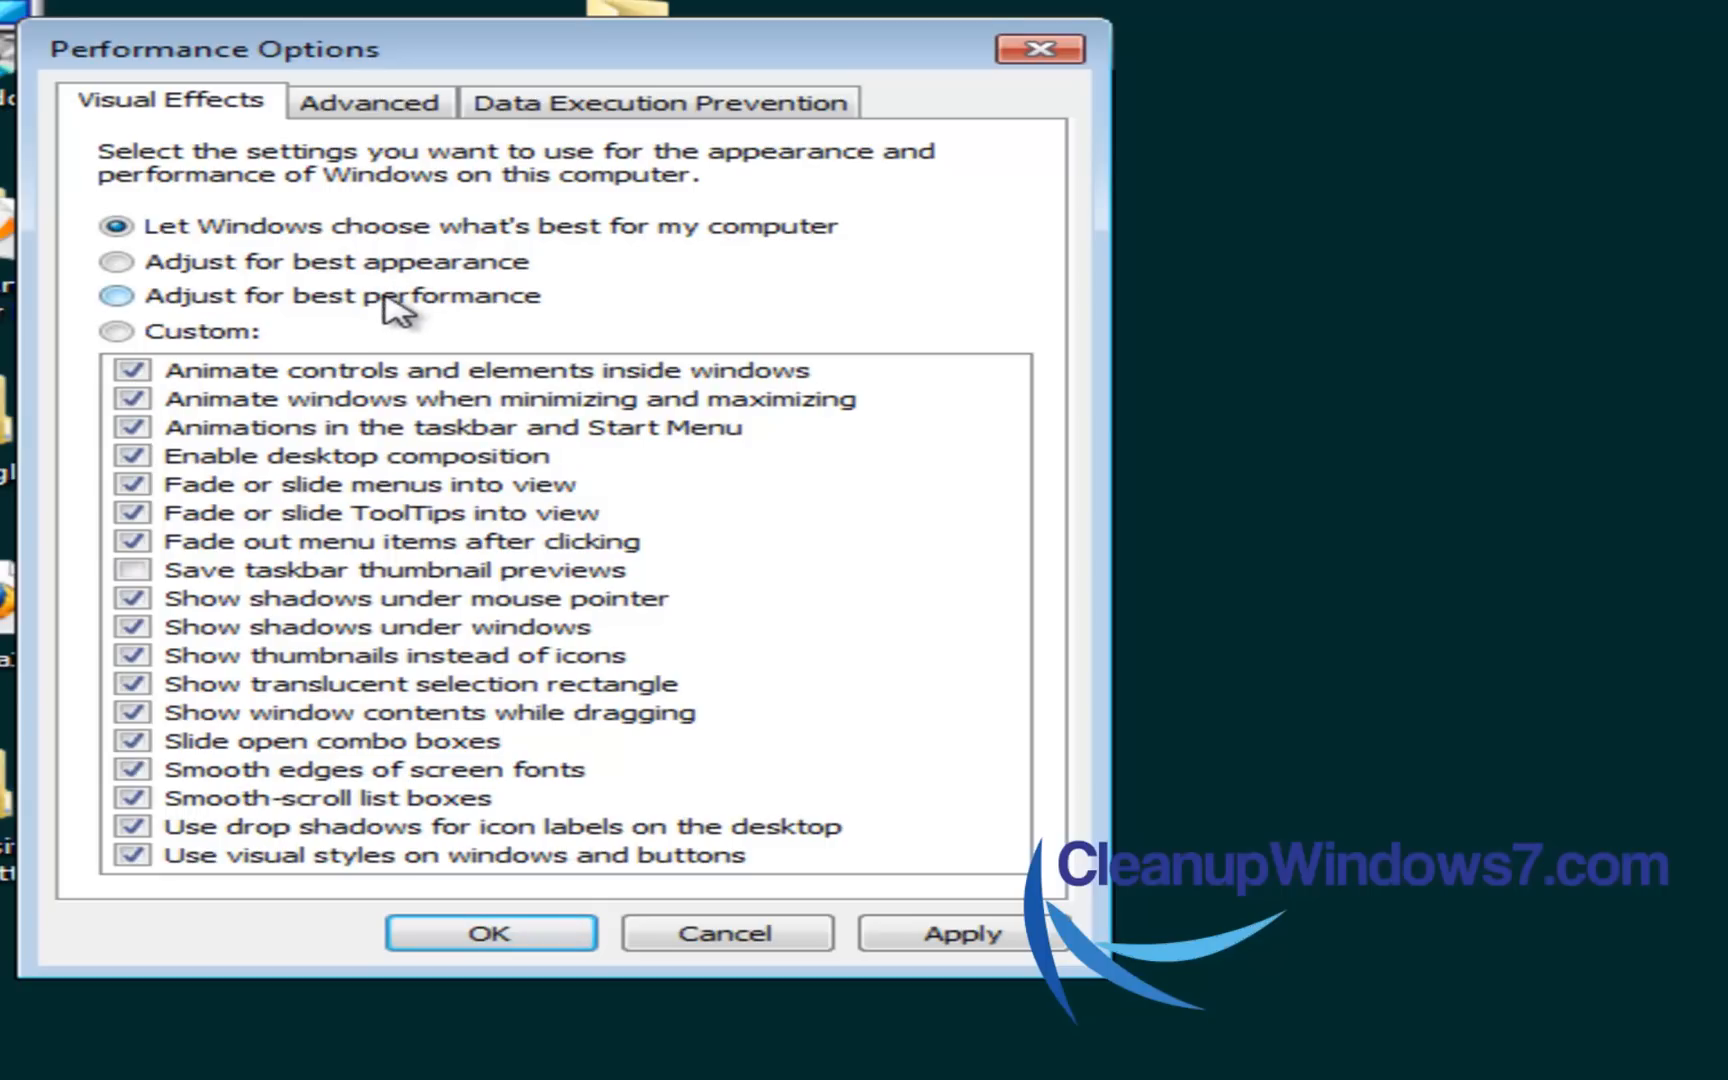
- Choose 'Adjust for best performance', briefly toggling the ToolTips fade effect, leaving every effect off
left_click(112, 296)
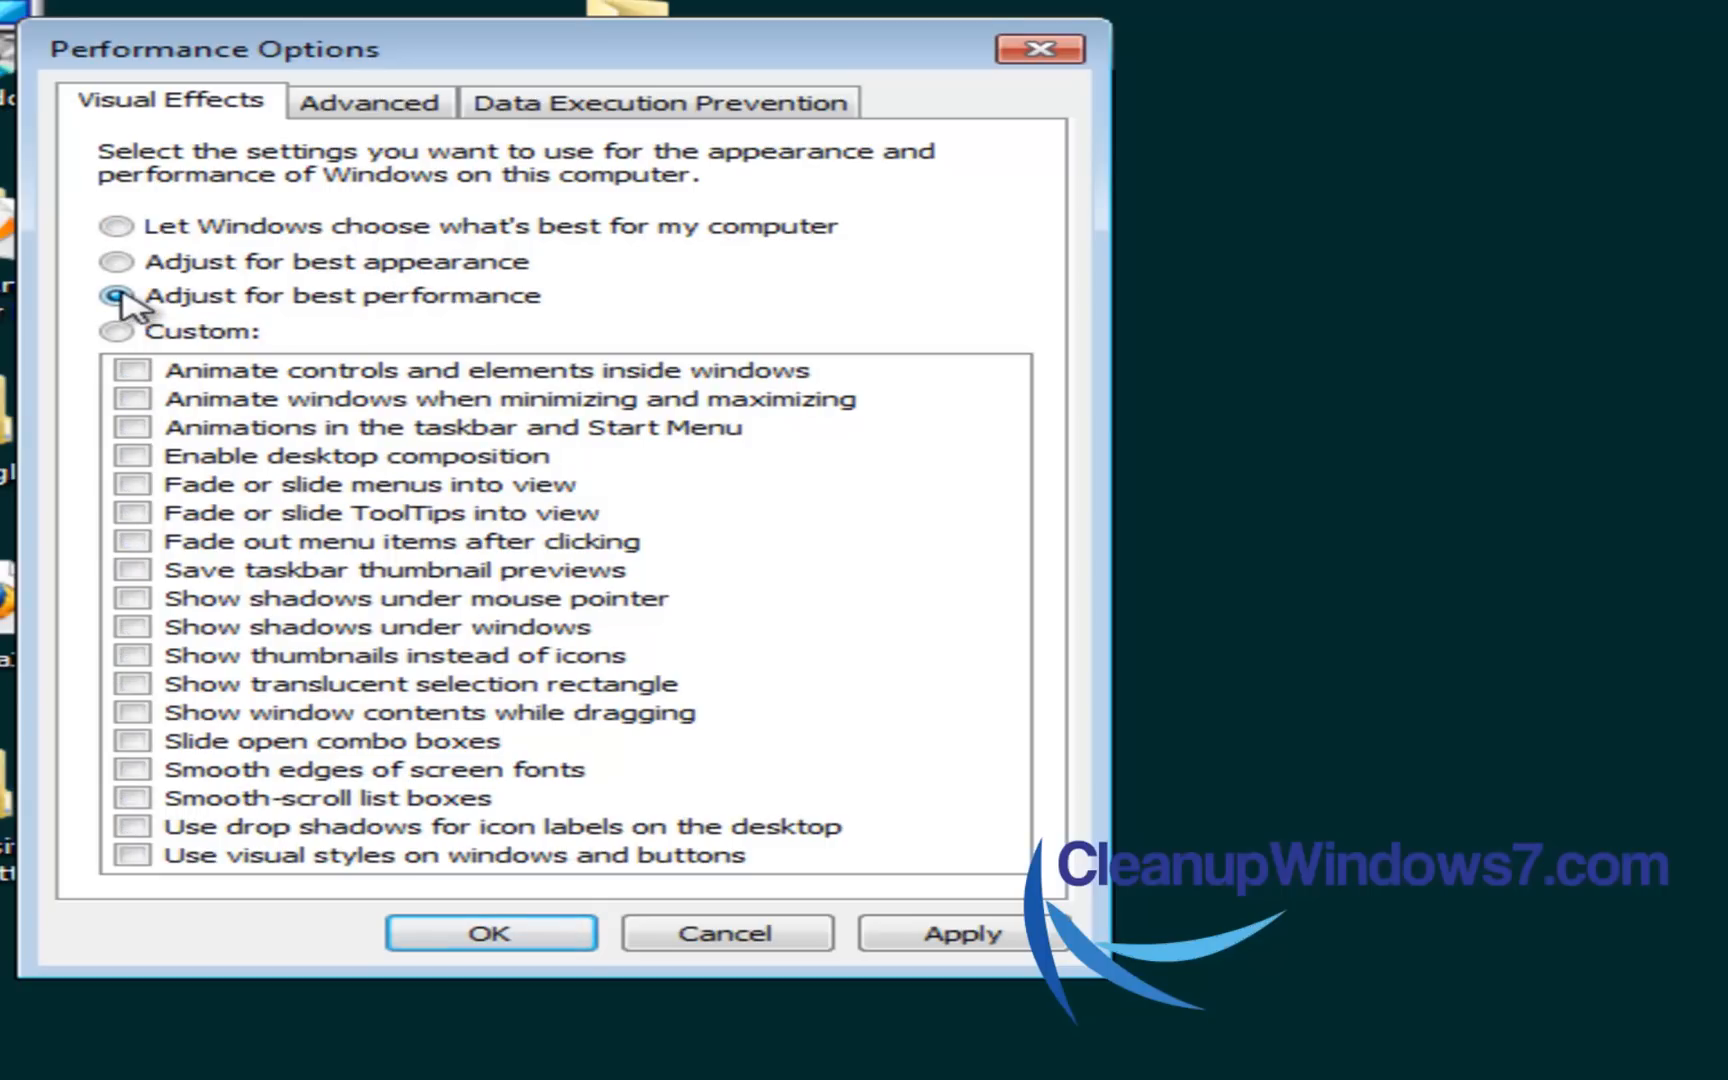
left_click(110, 298)
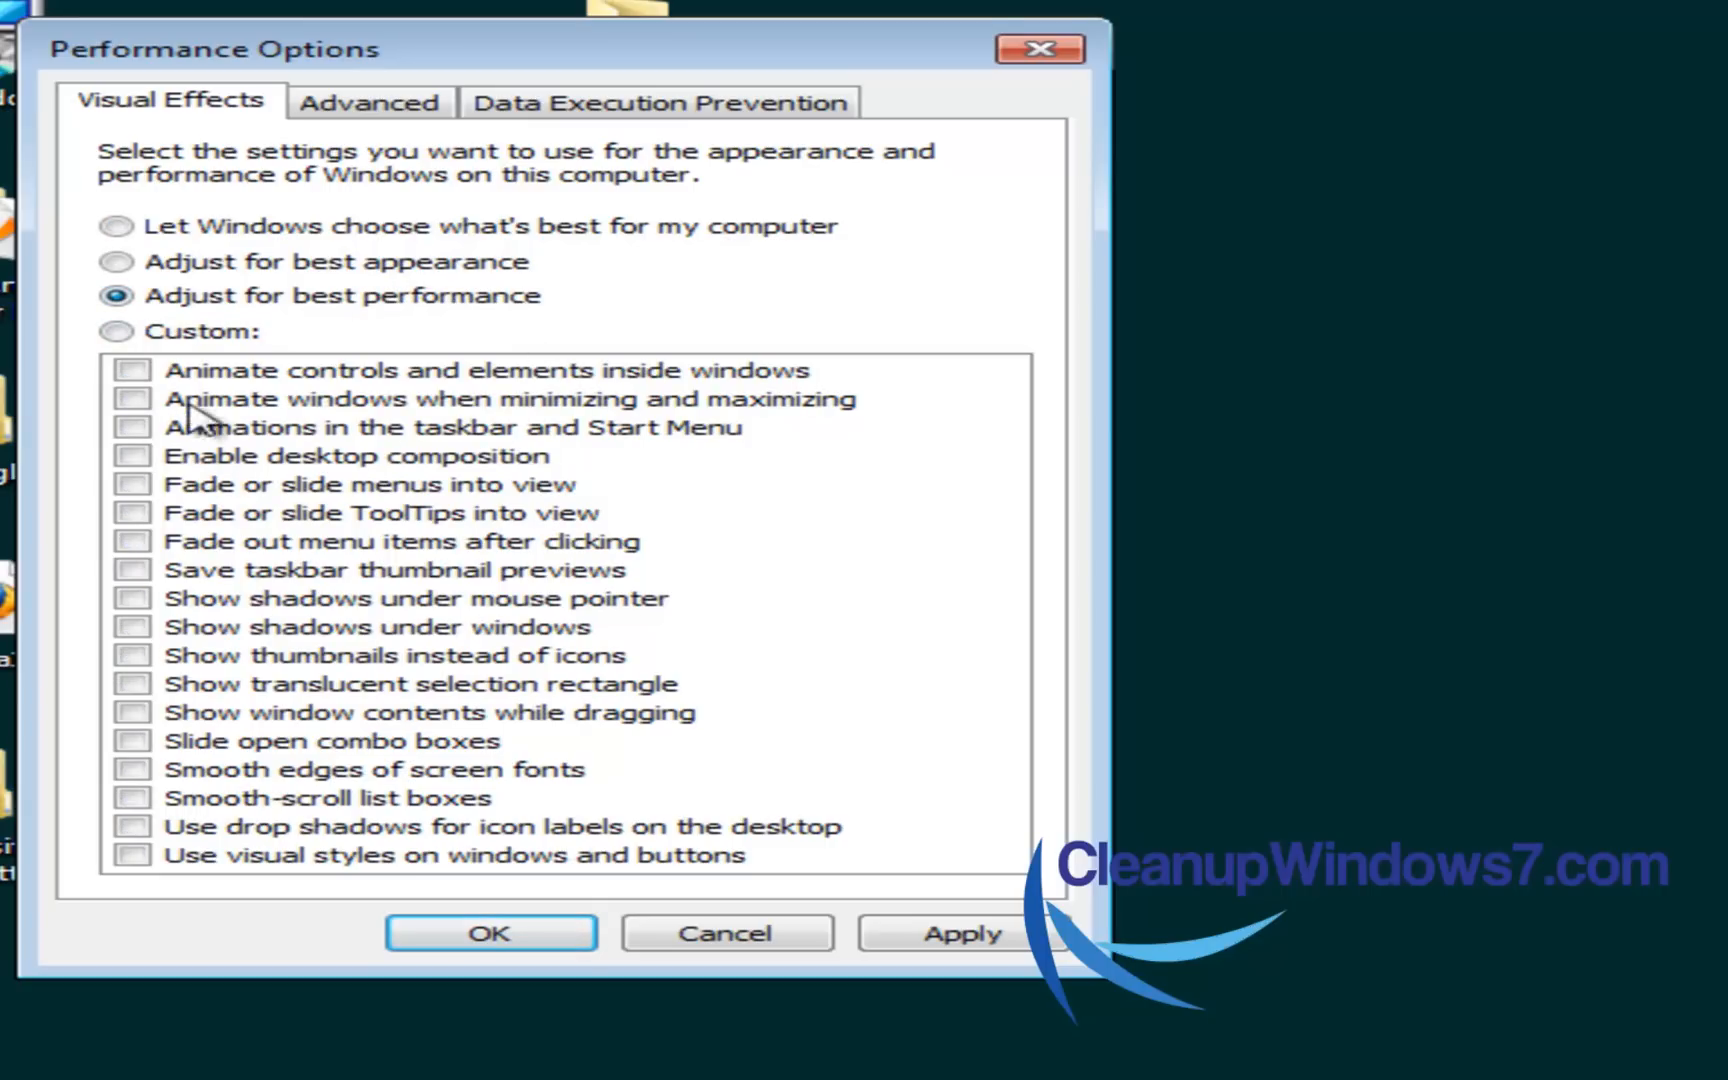
left_click(132, 512)
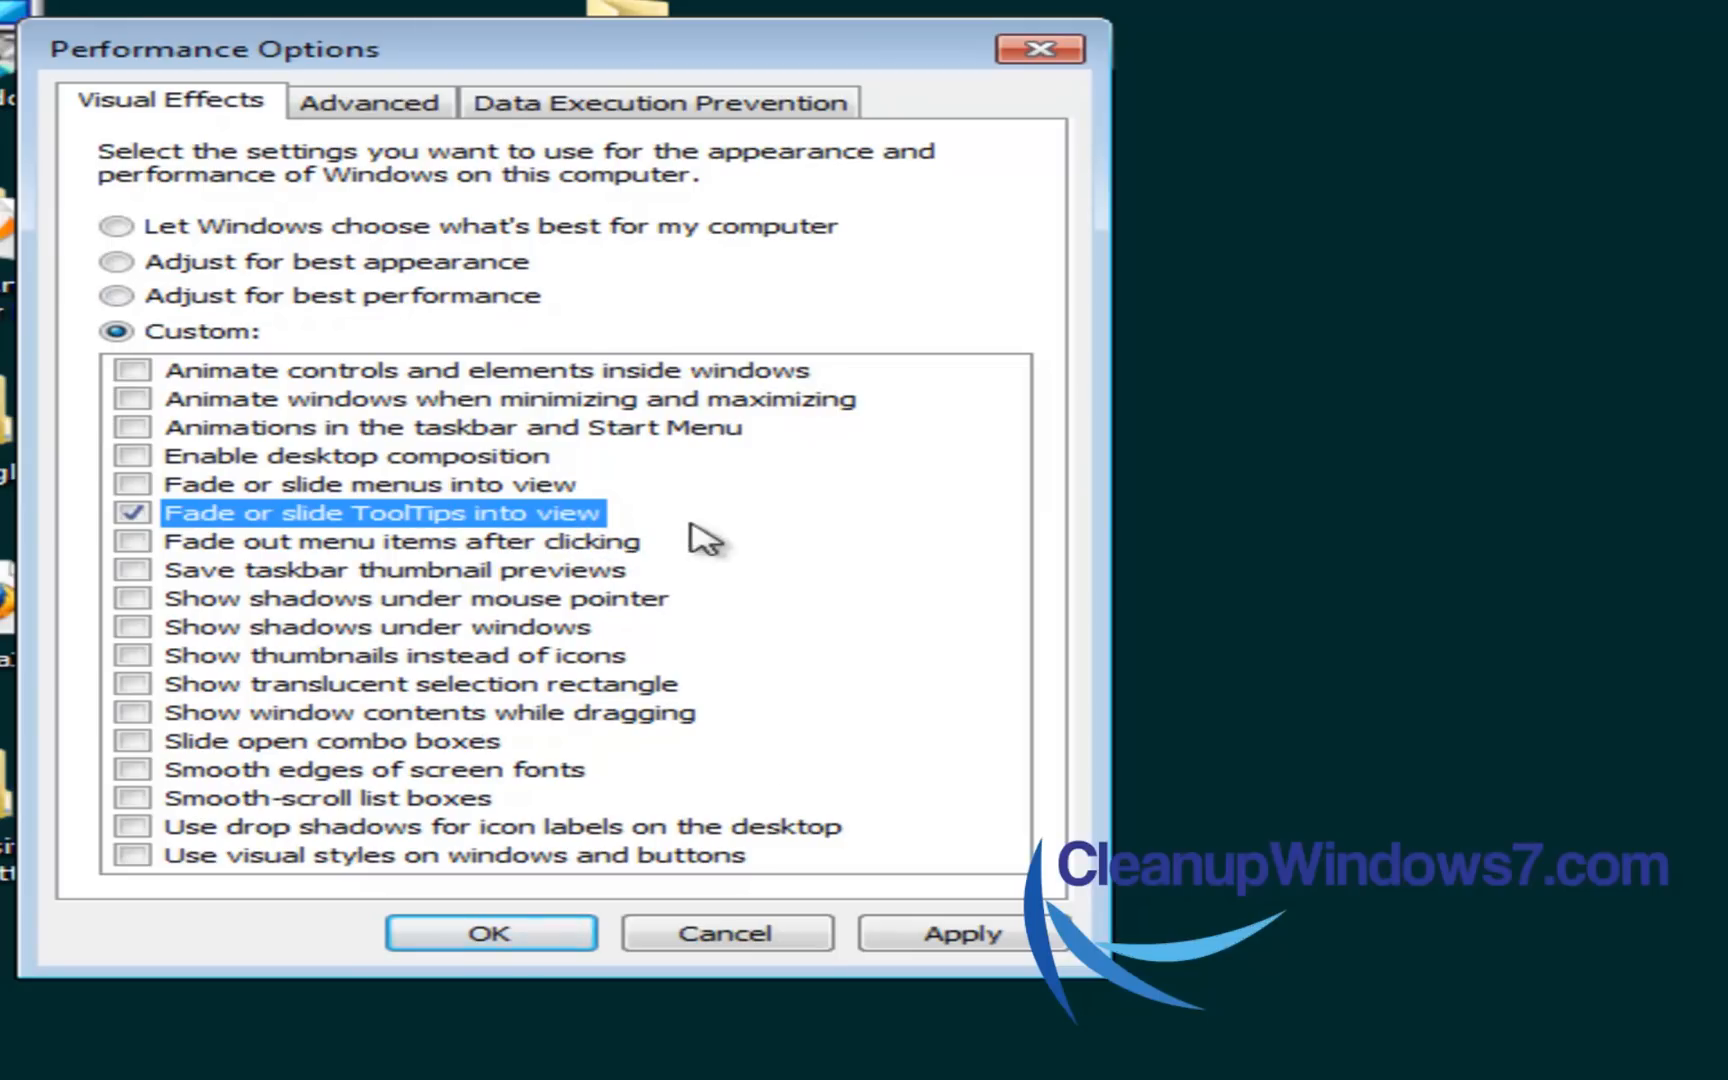
mouse_move(230, 438)
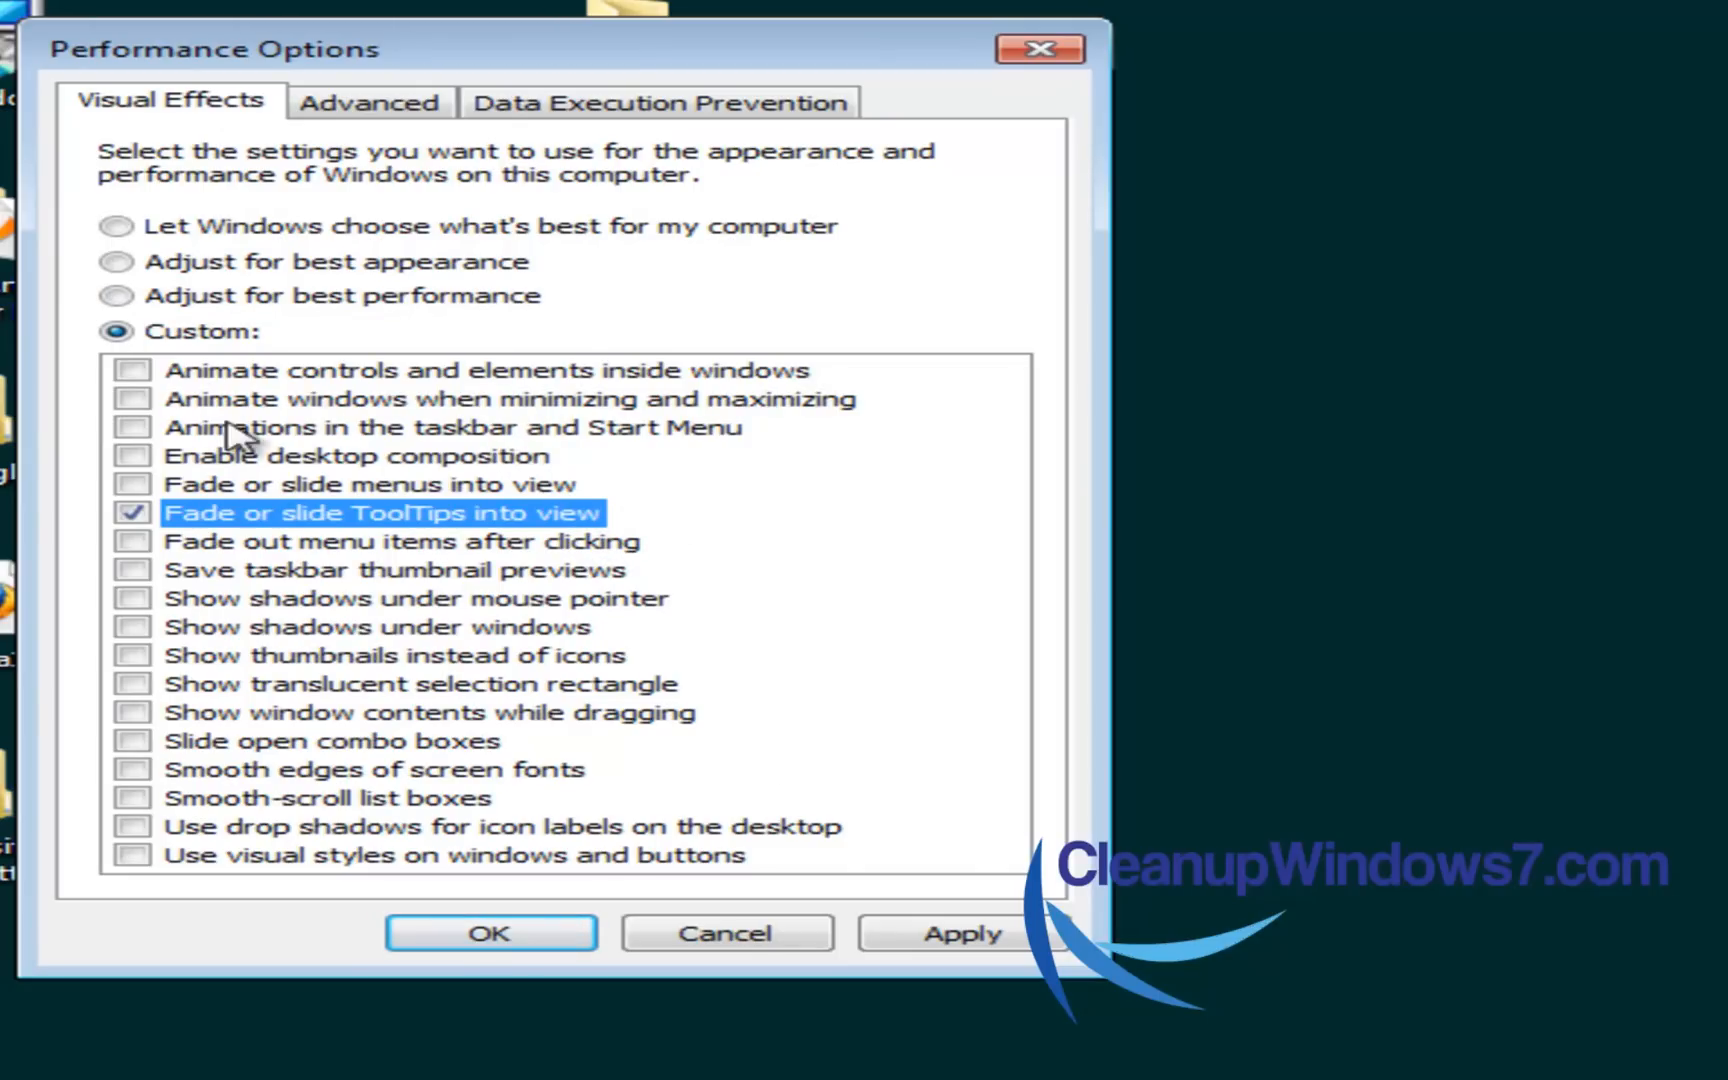
mouse_move(472, 544)
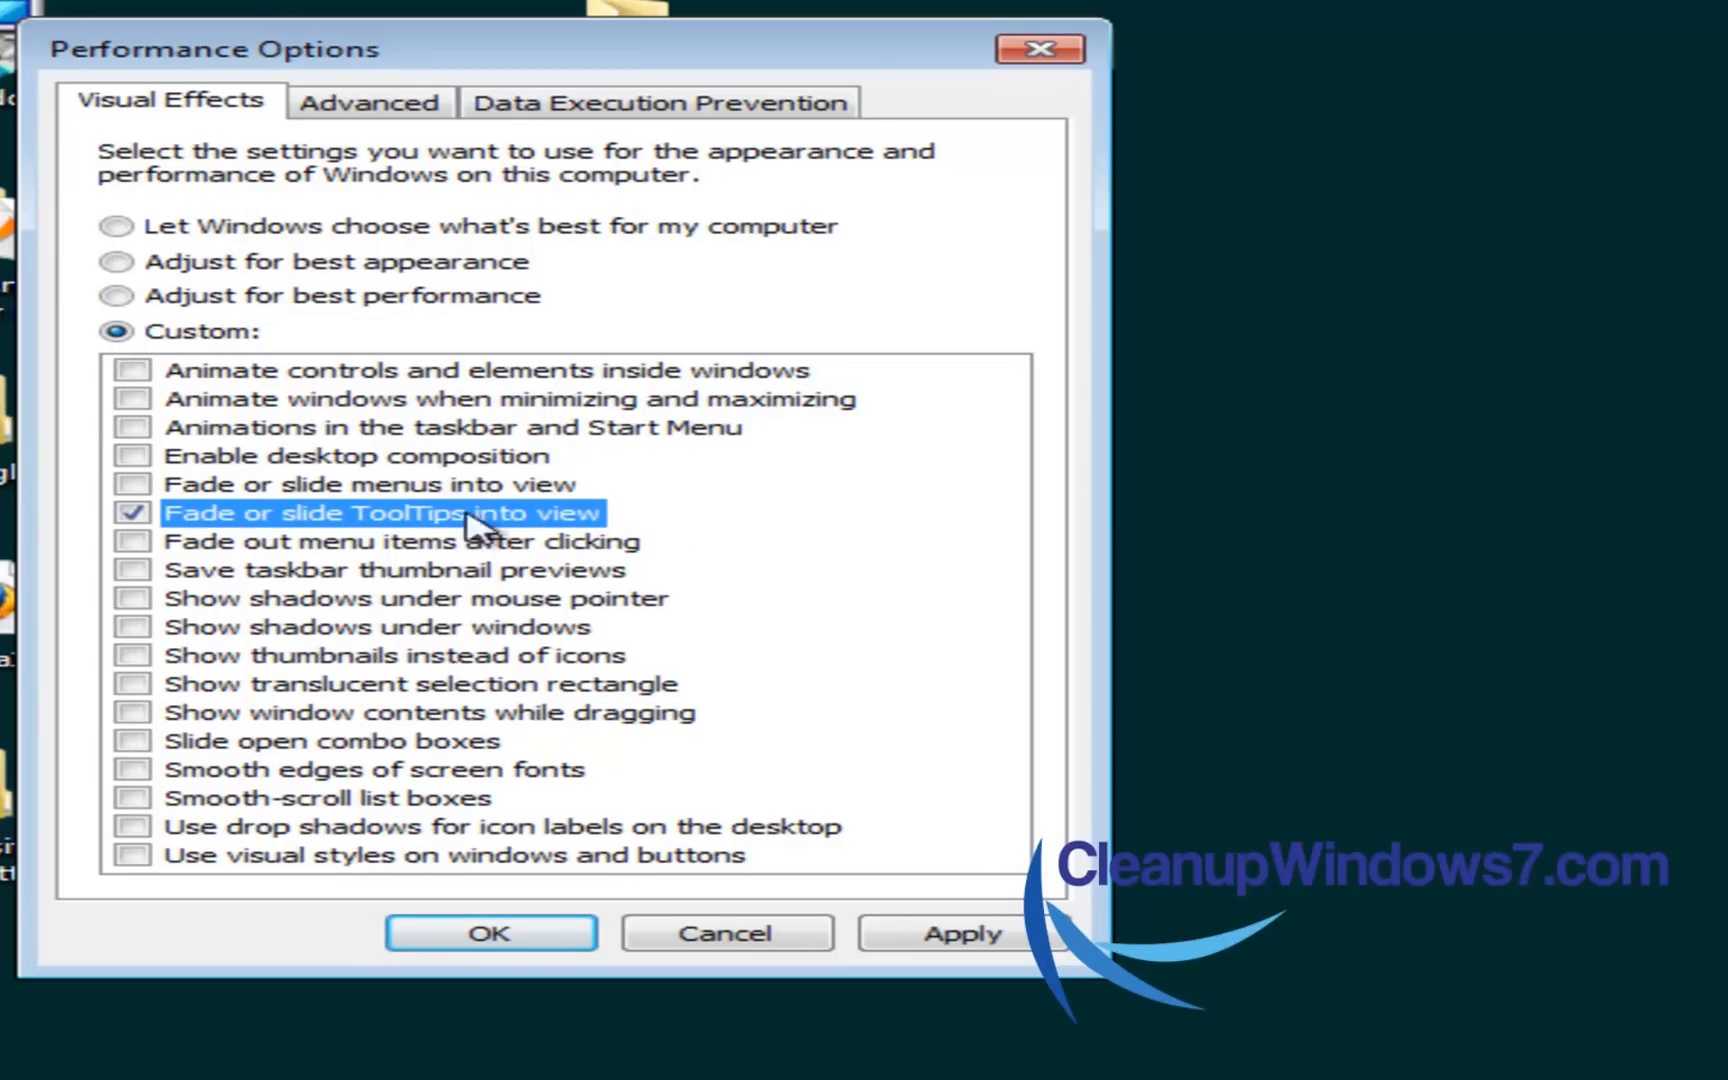
mouse_move(546, 790)
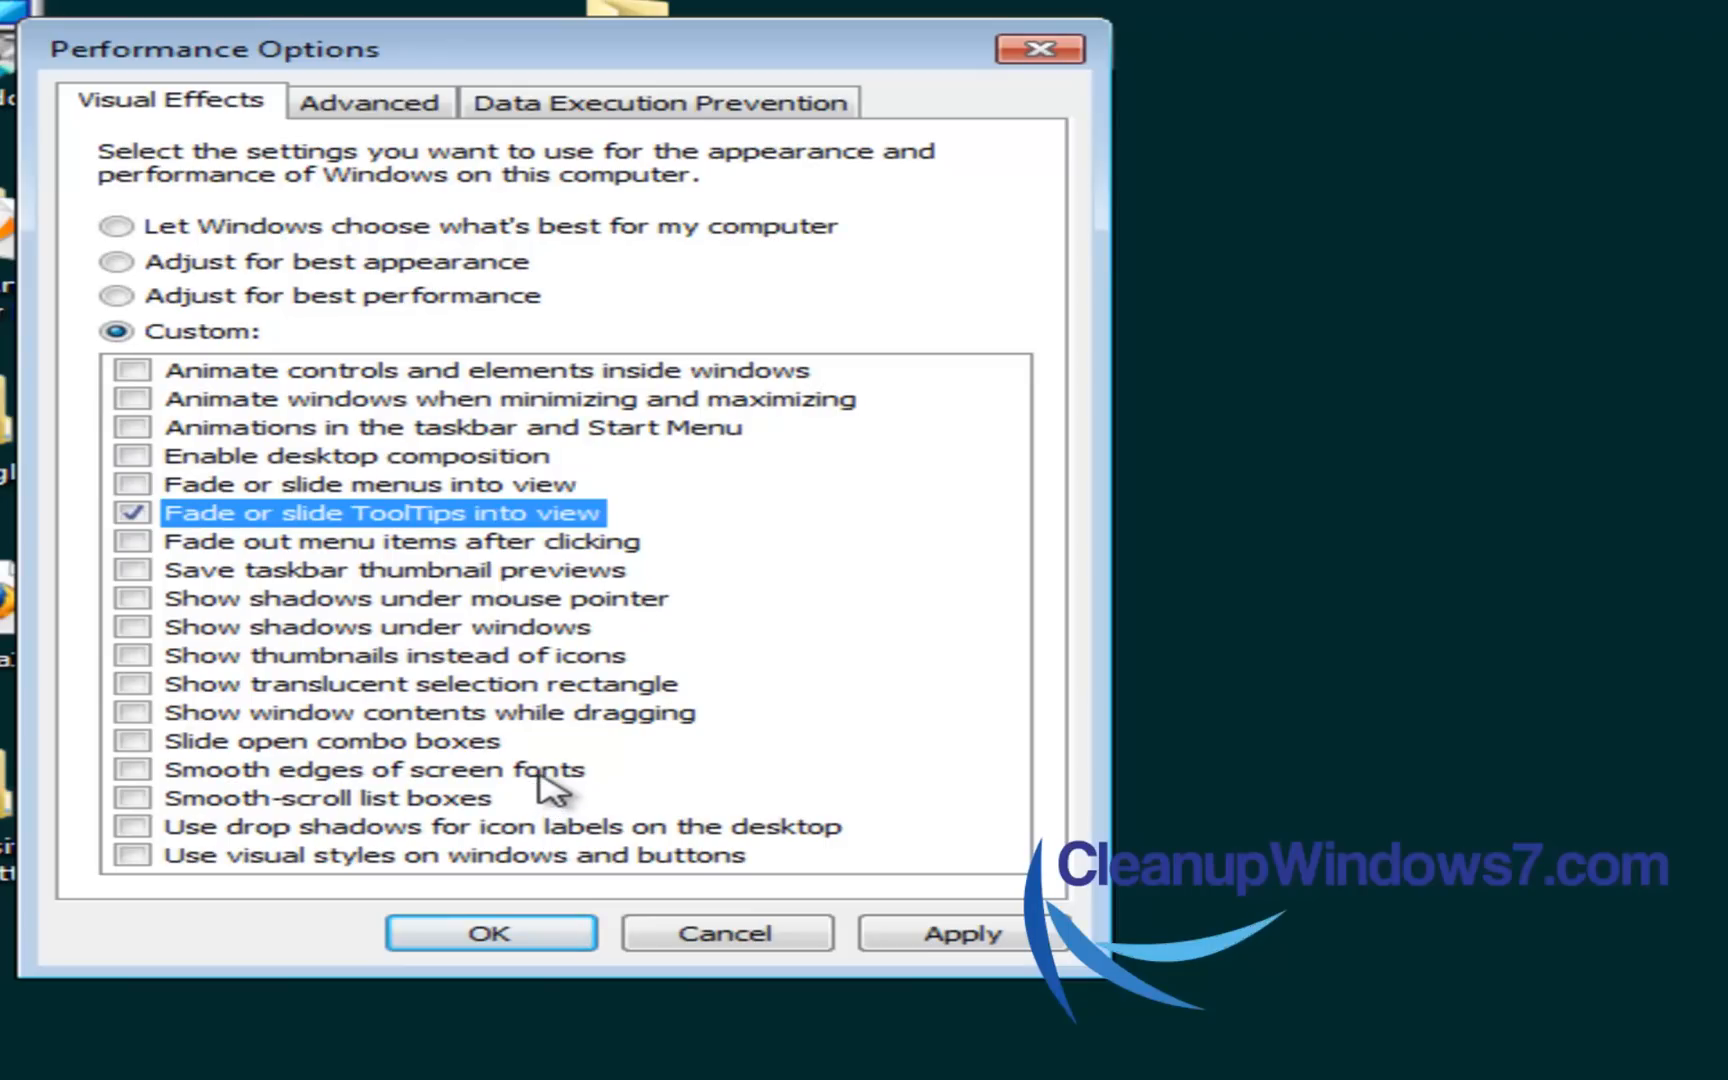
mouse_move(780, 528)
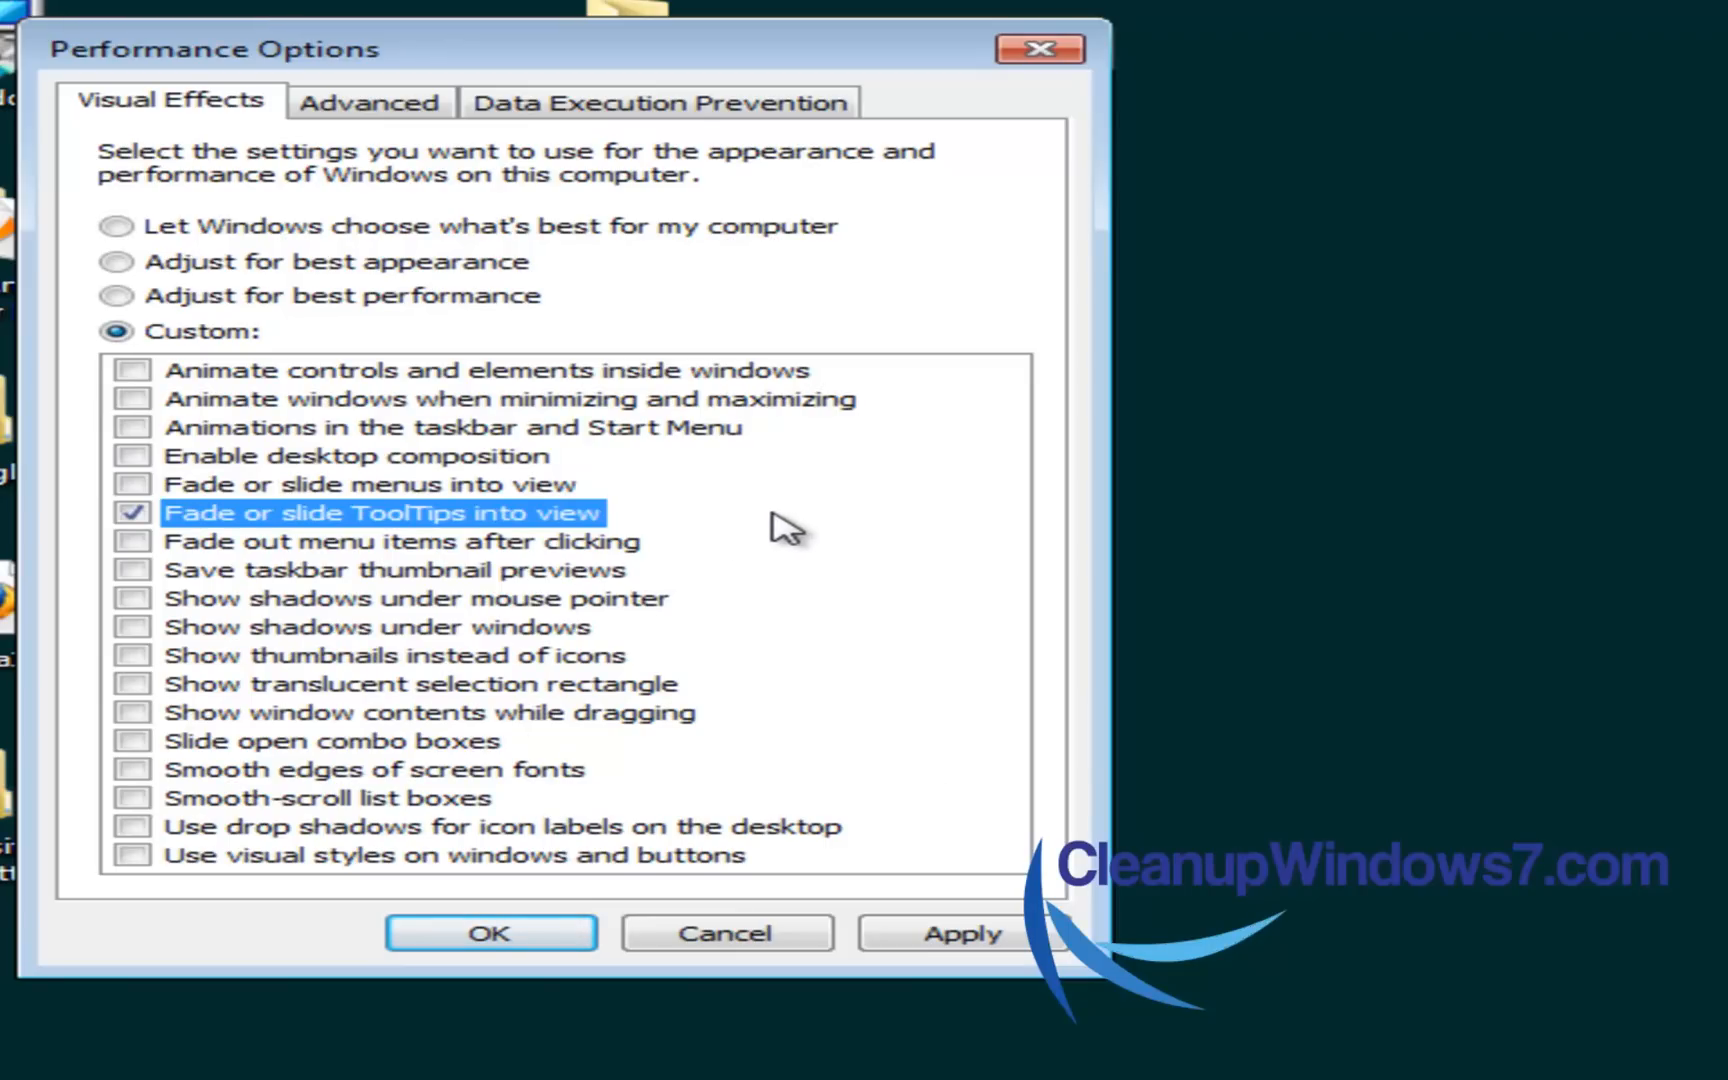
mouse_move(628, 652)
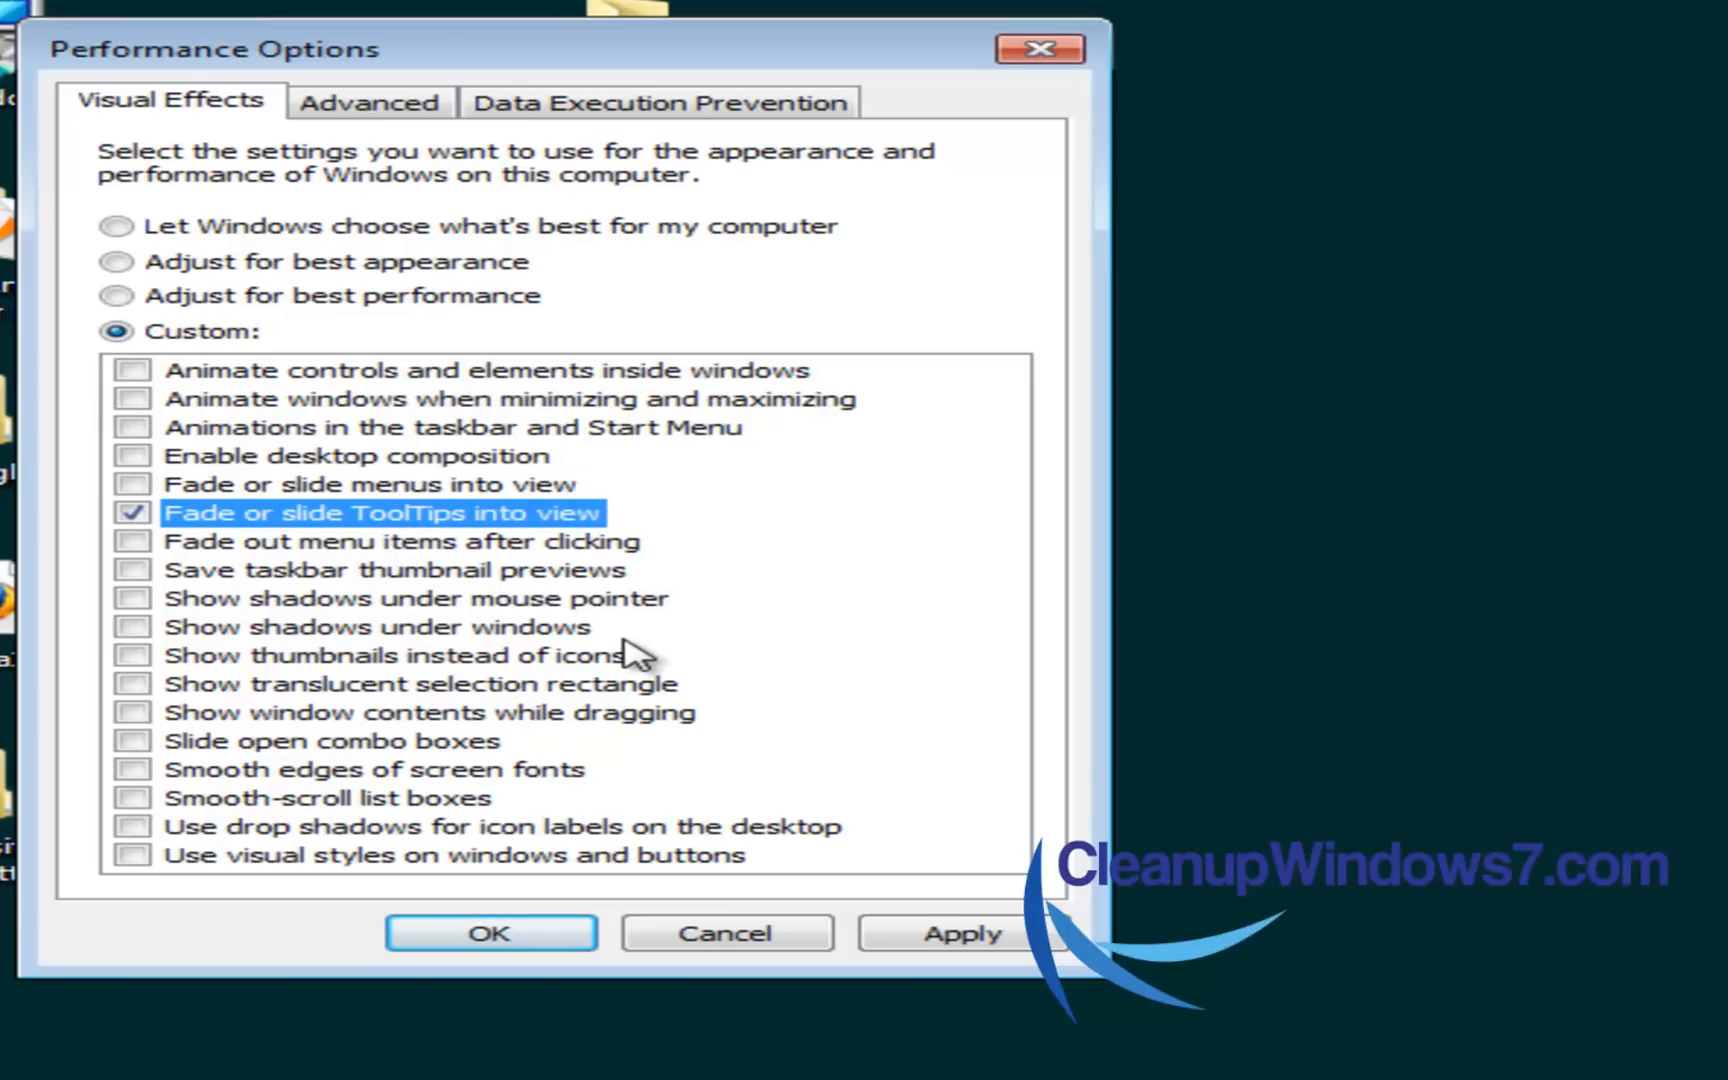
left_click(132, 512)
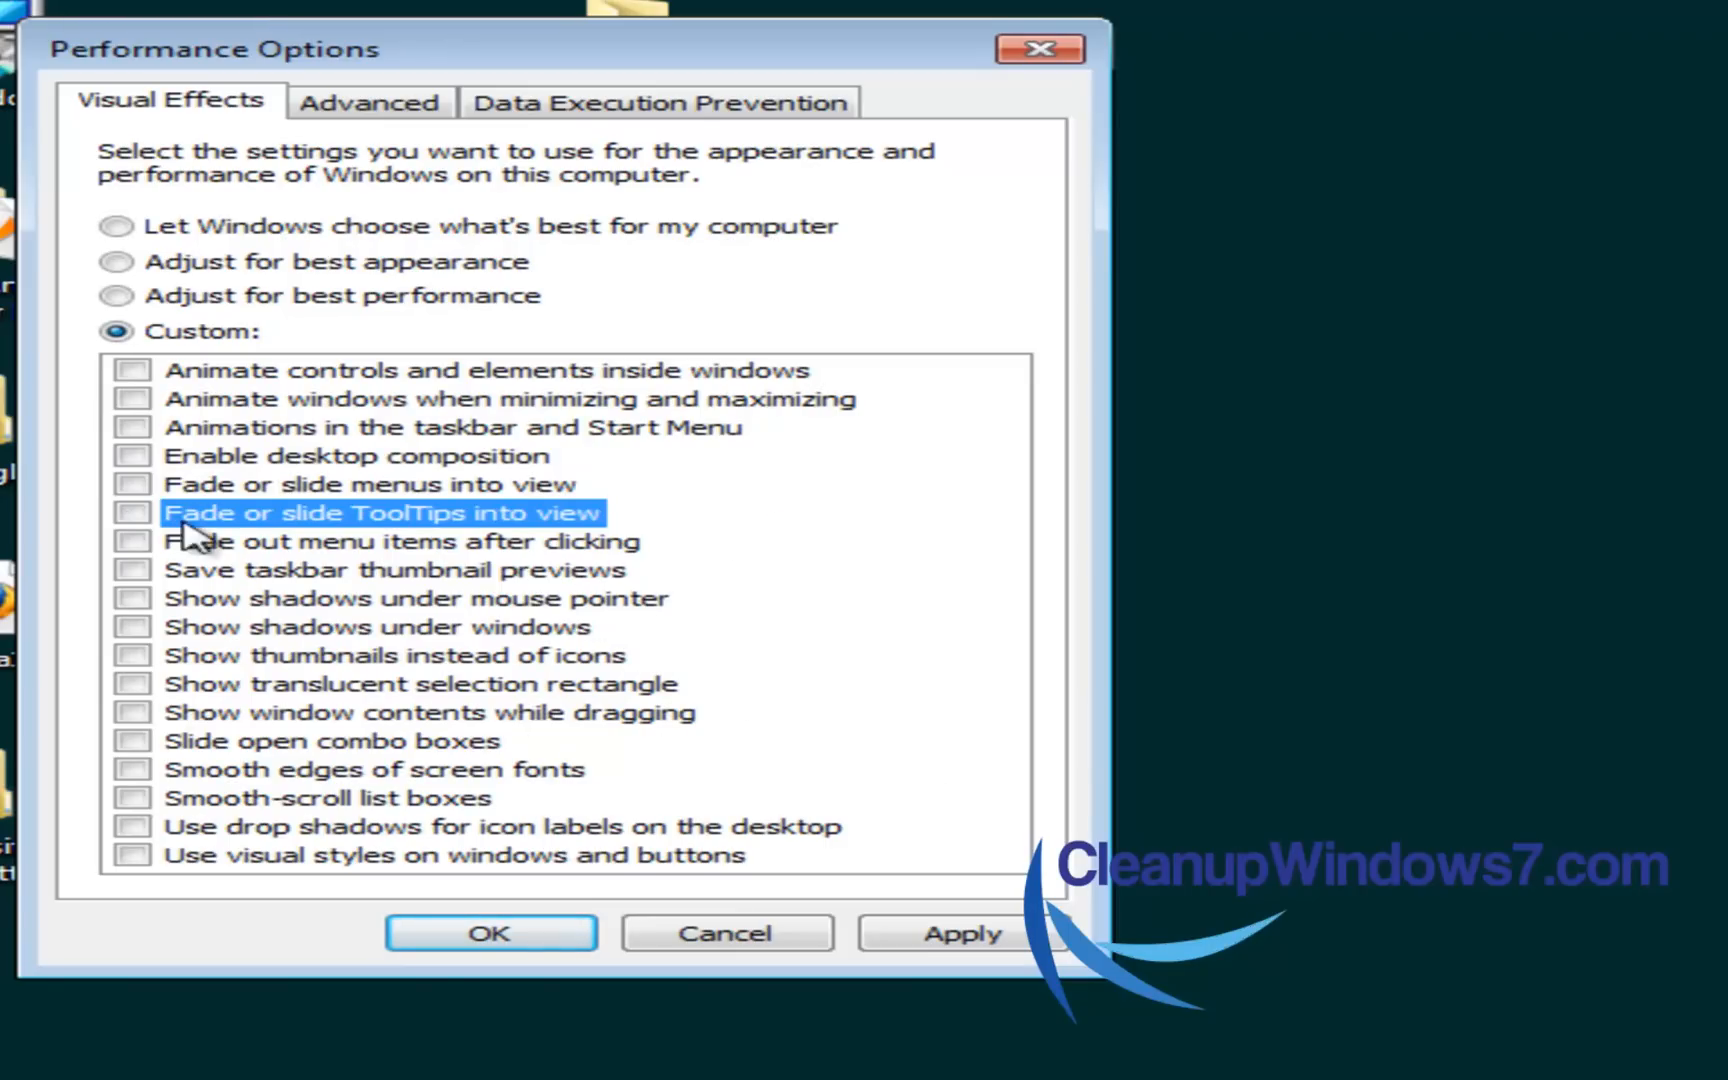
left_click(120, 294)
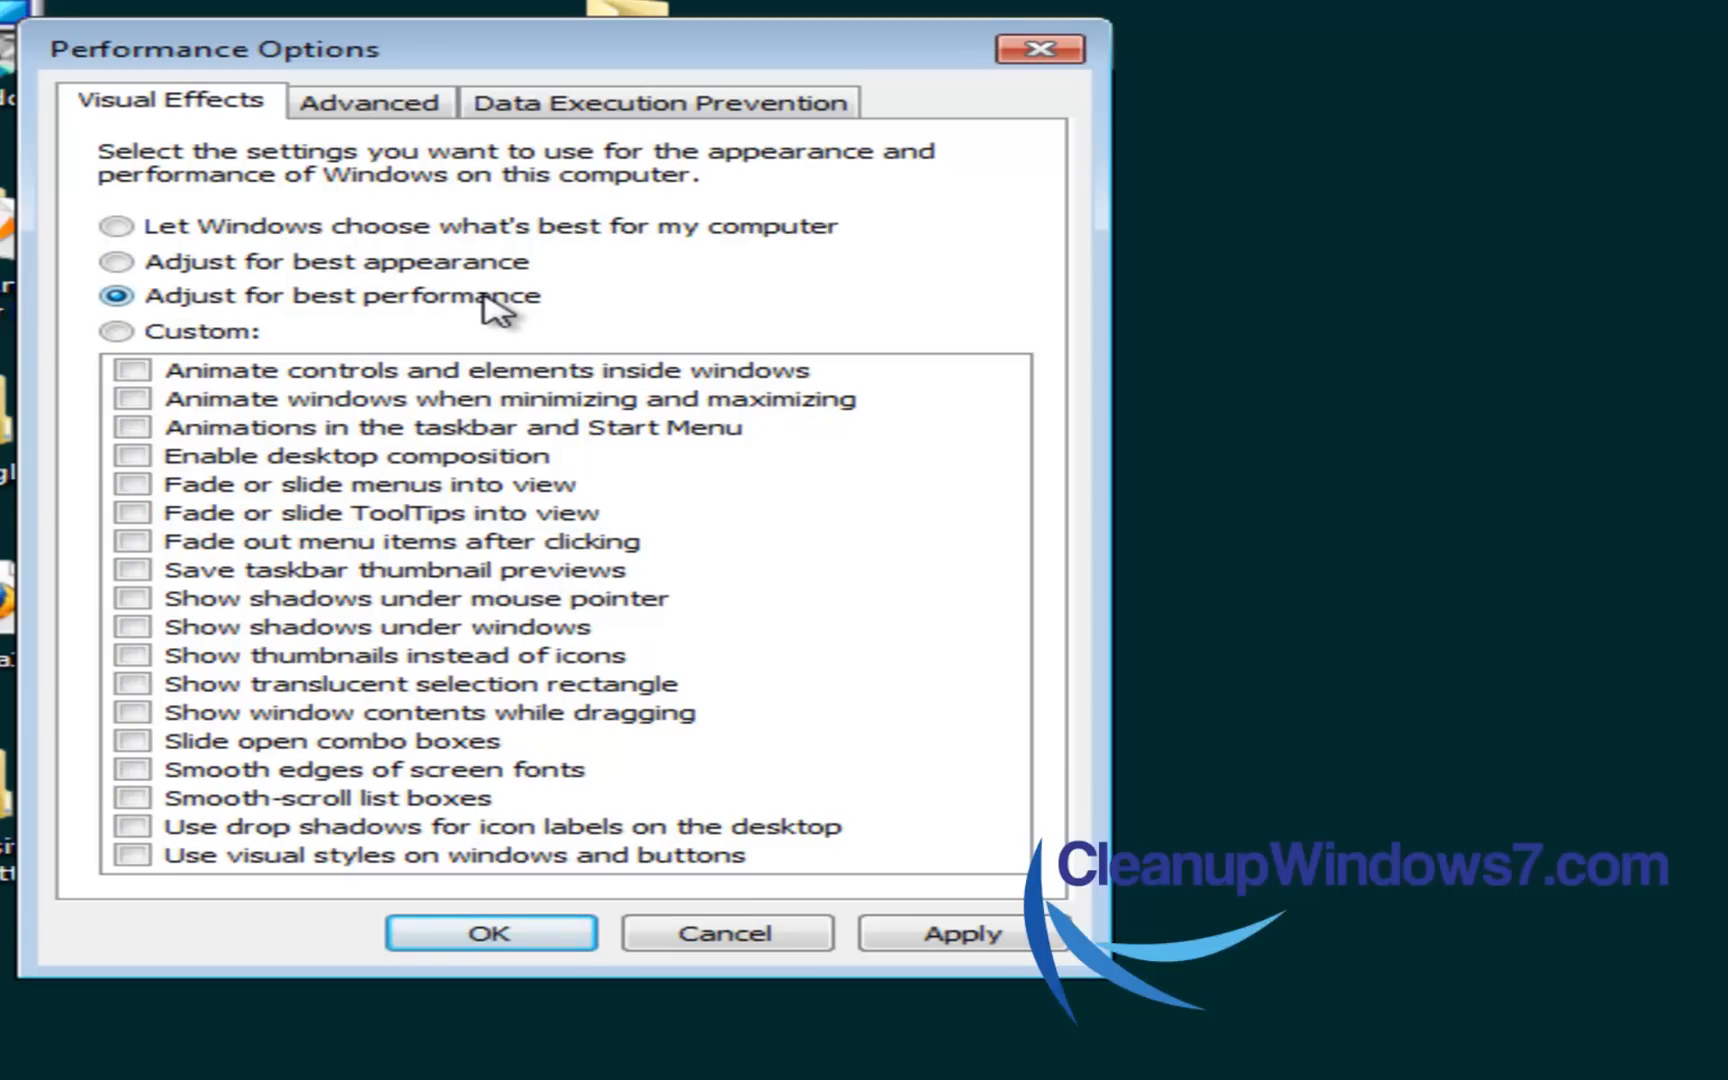
mouse_move(484, 284)
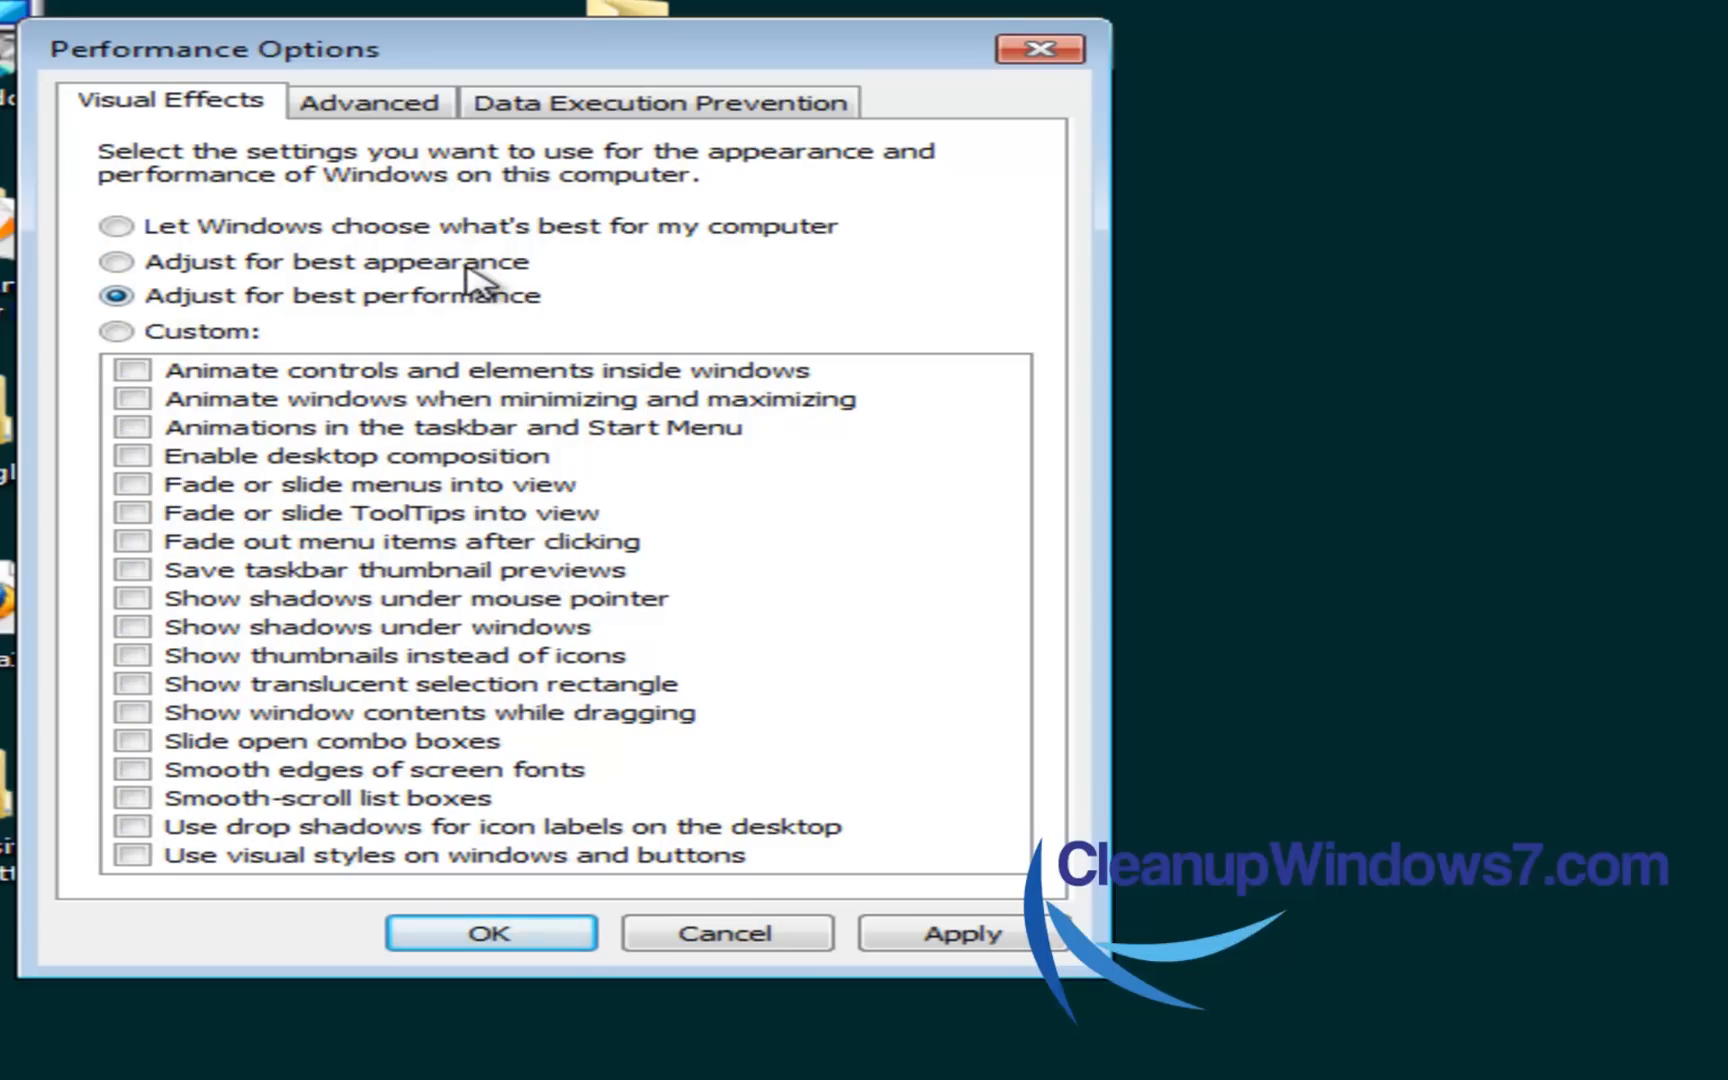
- Choose 'Adjust for best appearance' to turn on all visual effects
left_click(118, 262)
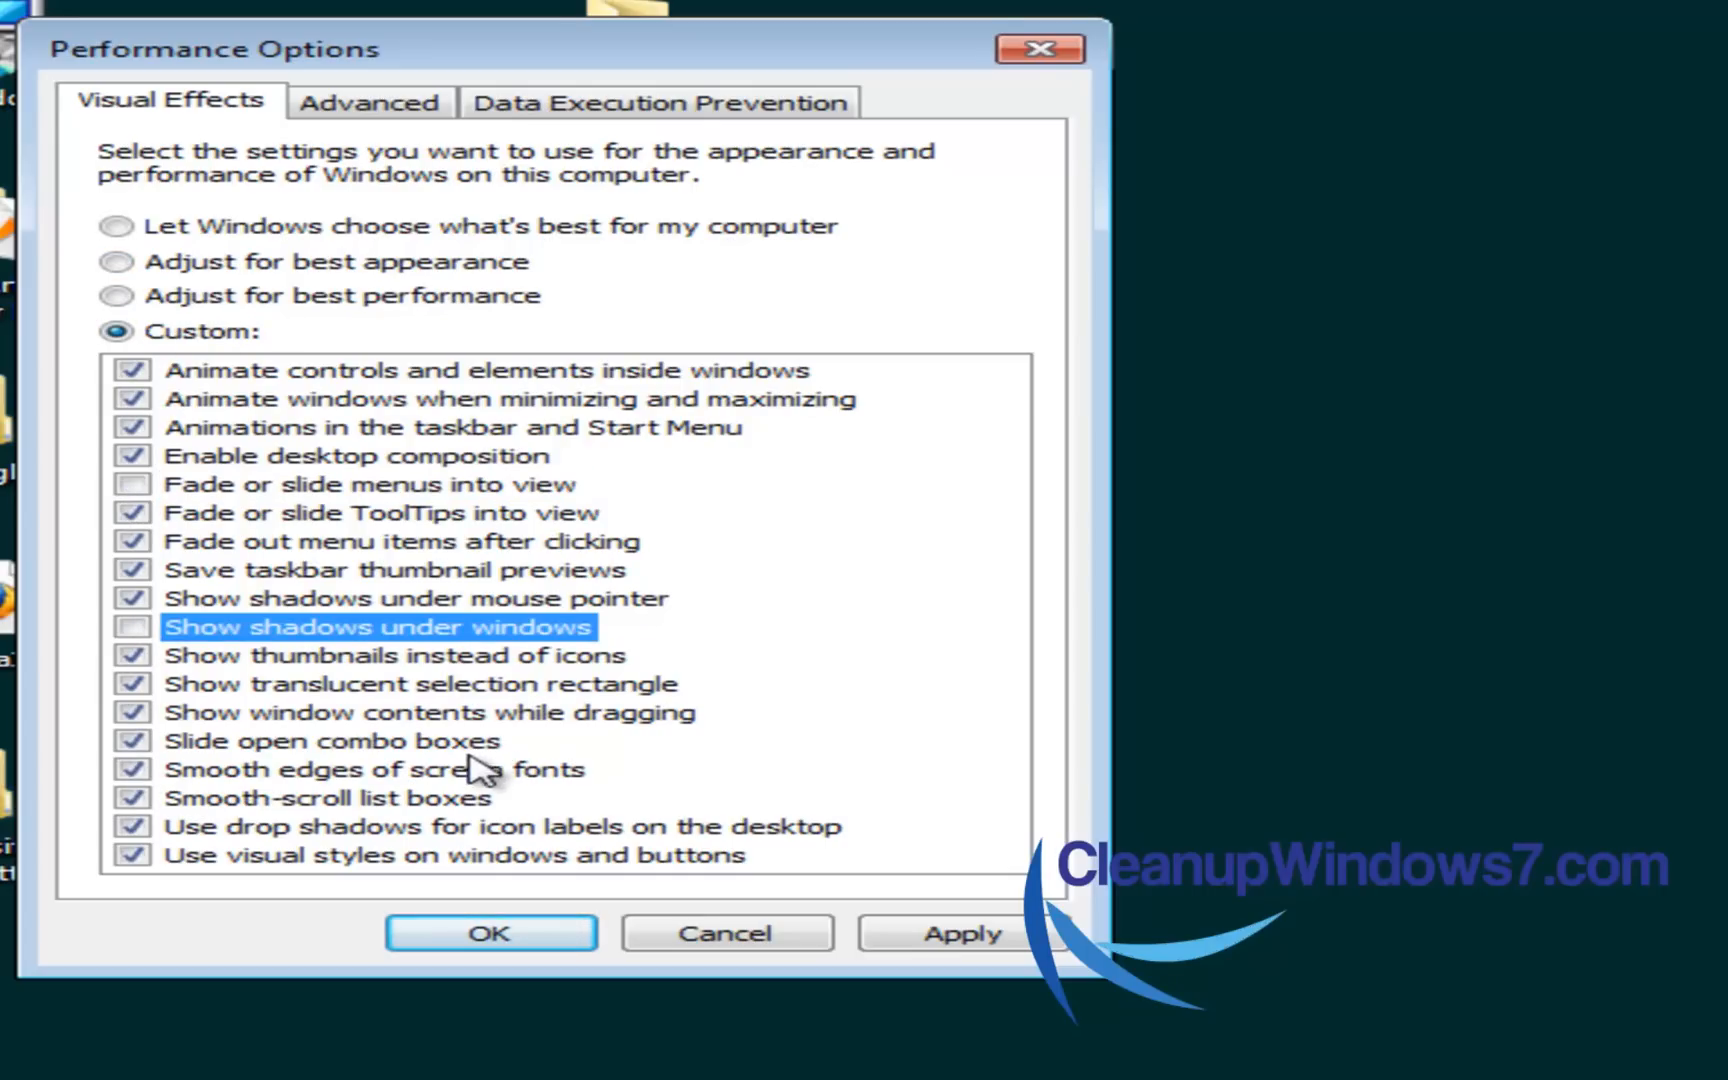
mouse_move(608, 816)
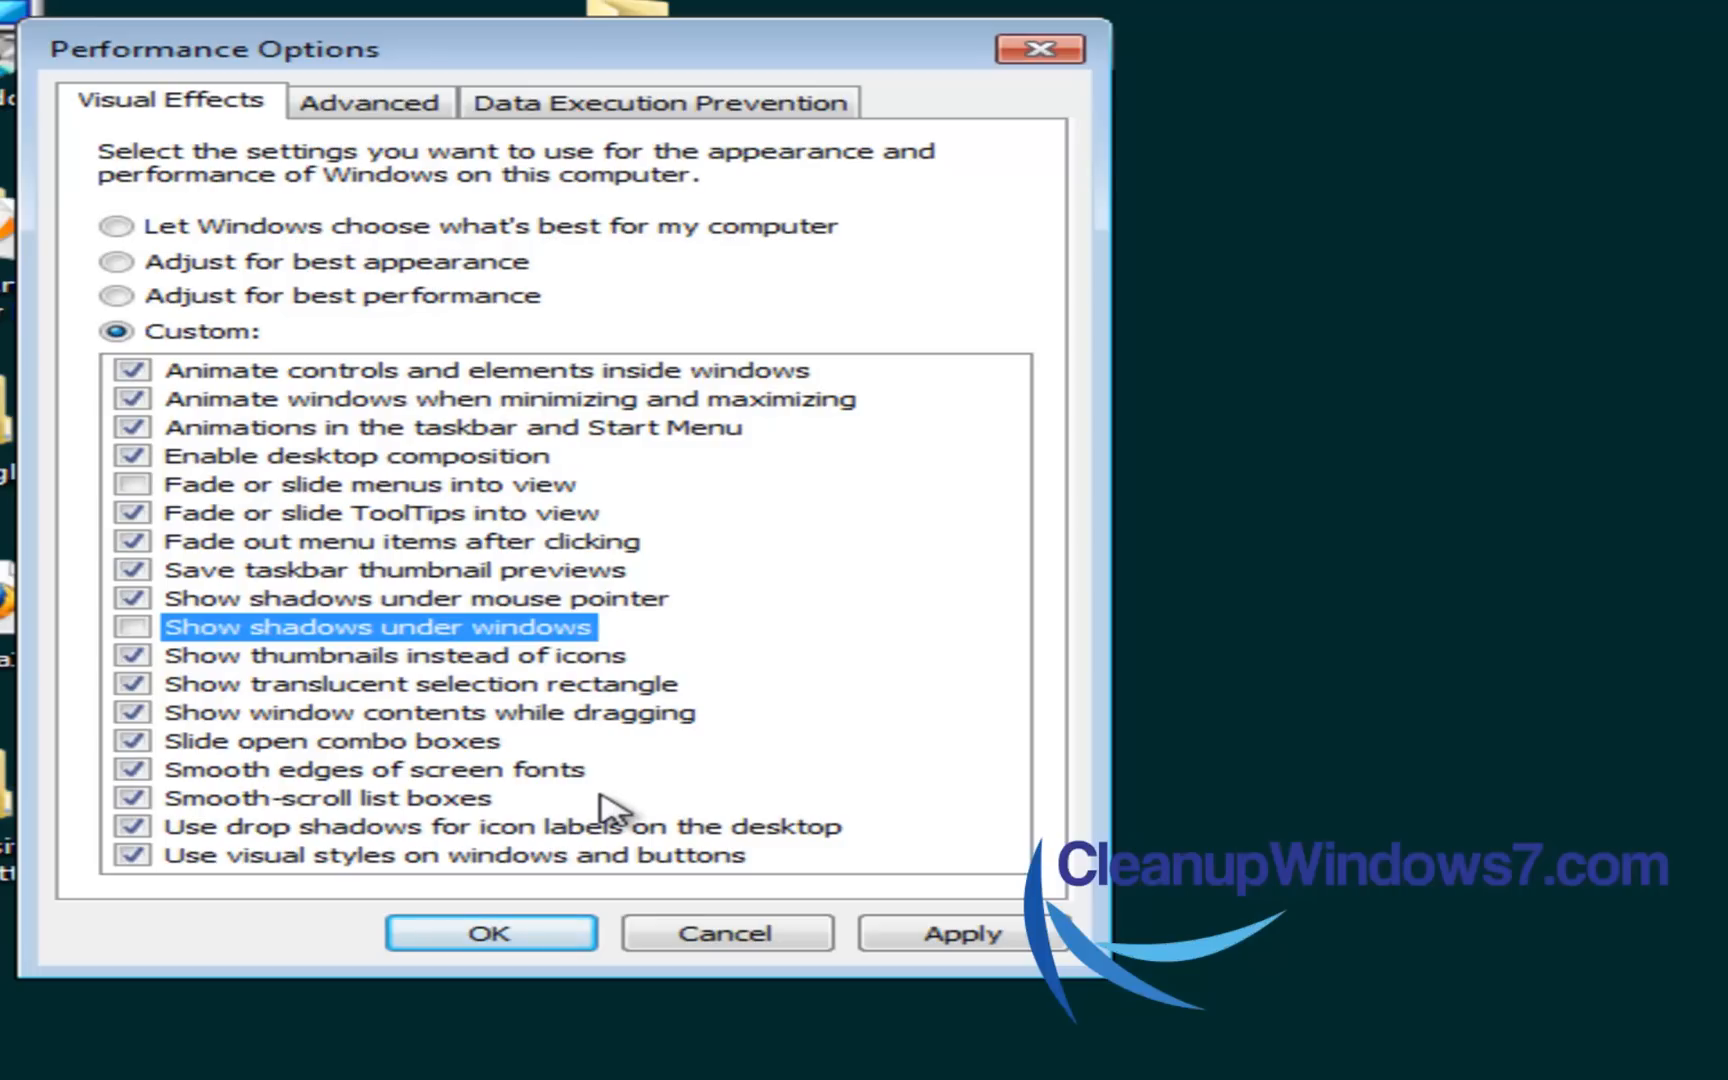